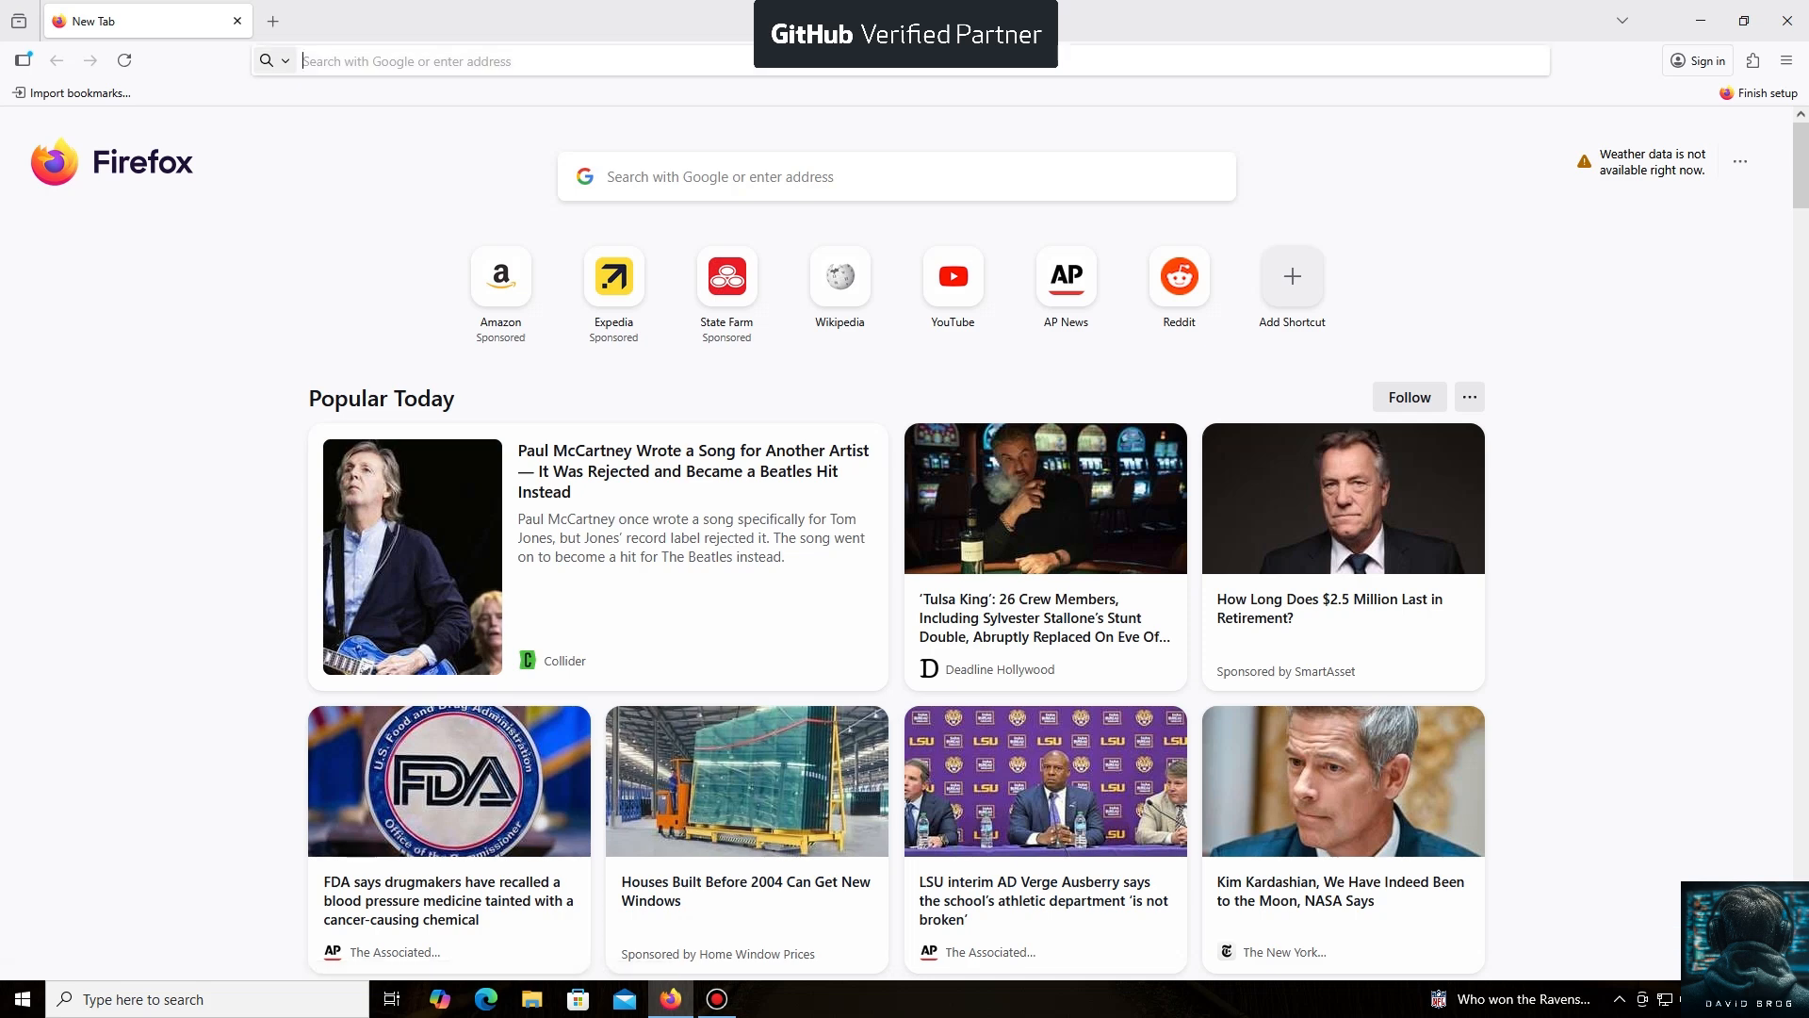
text(https://unmineable.online/)
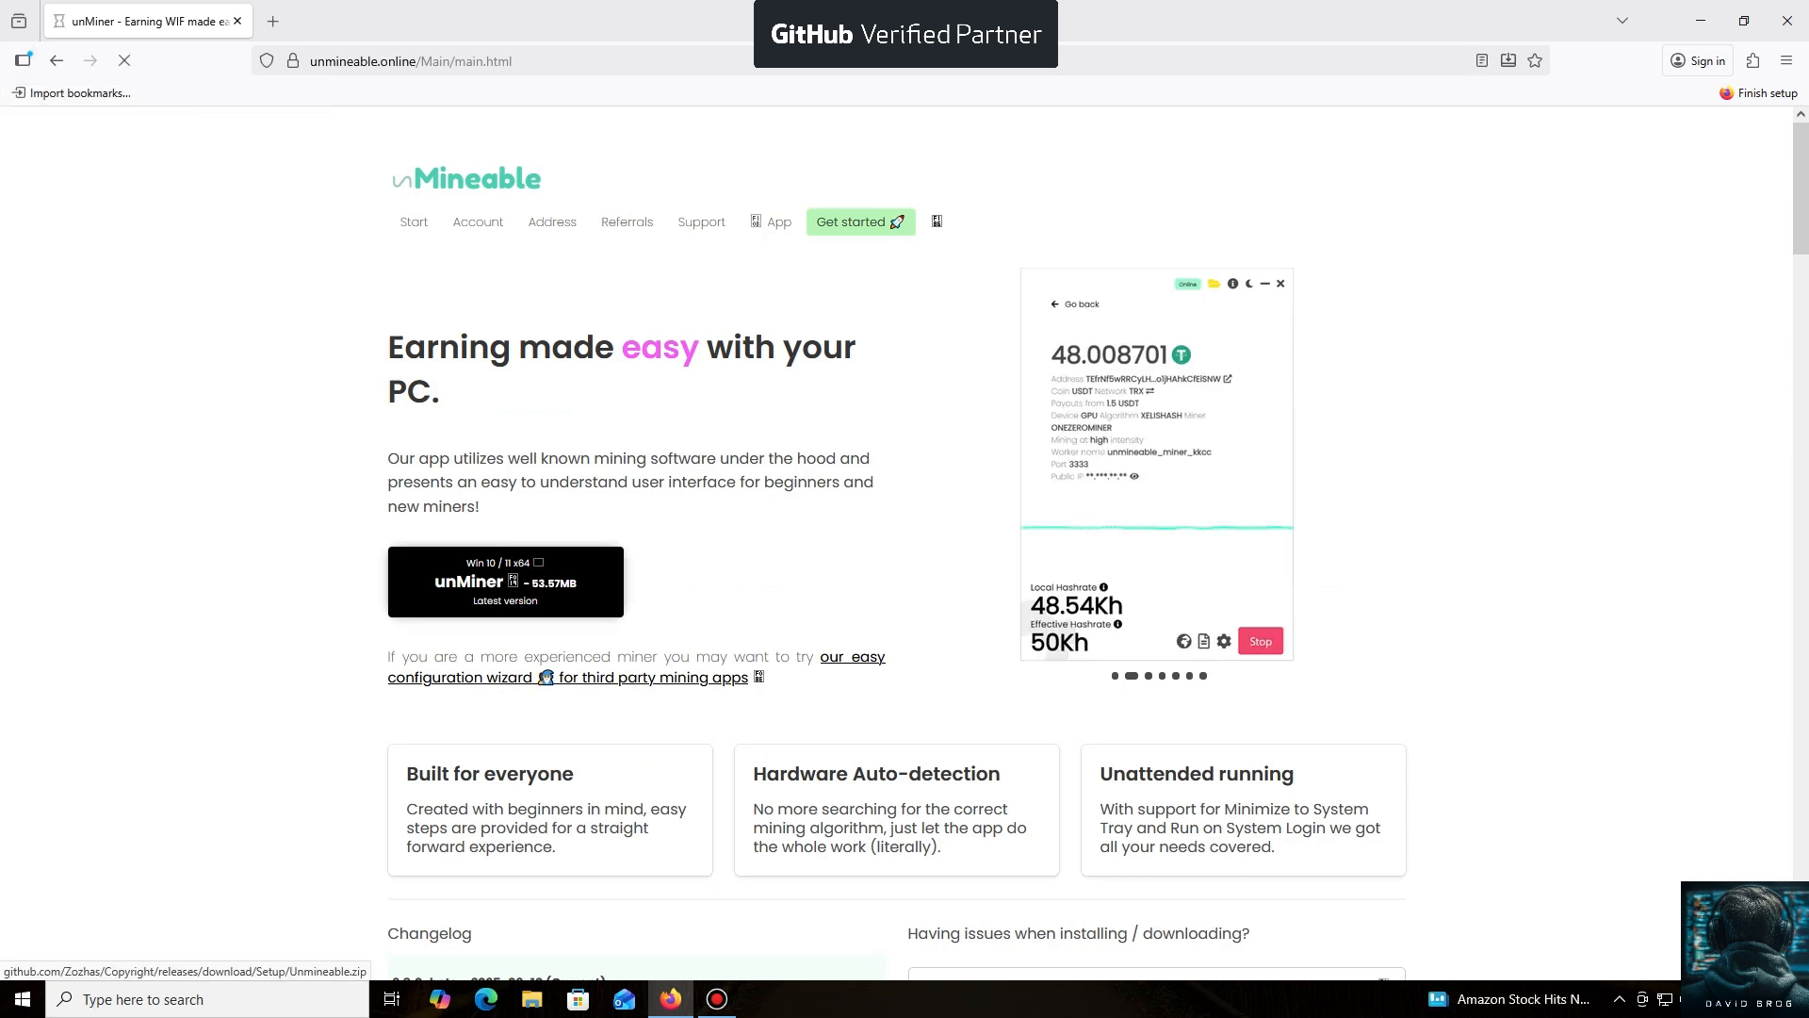
Download the unMiner Win 10/11 app zip to the Downloads folder
click(504, 581)
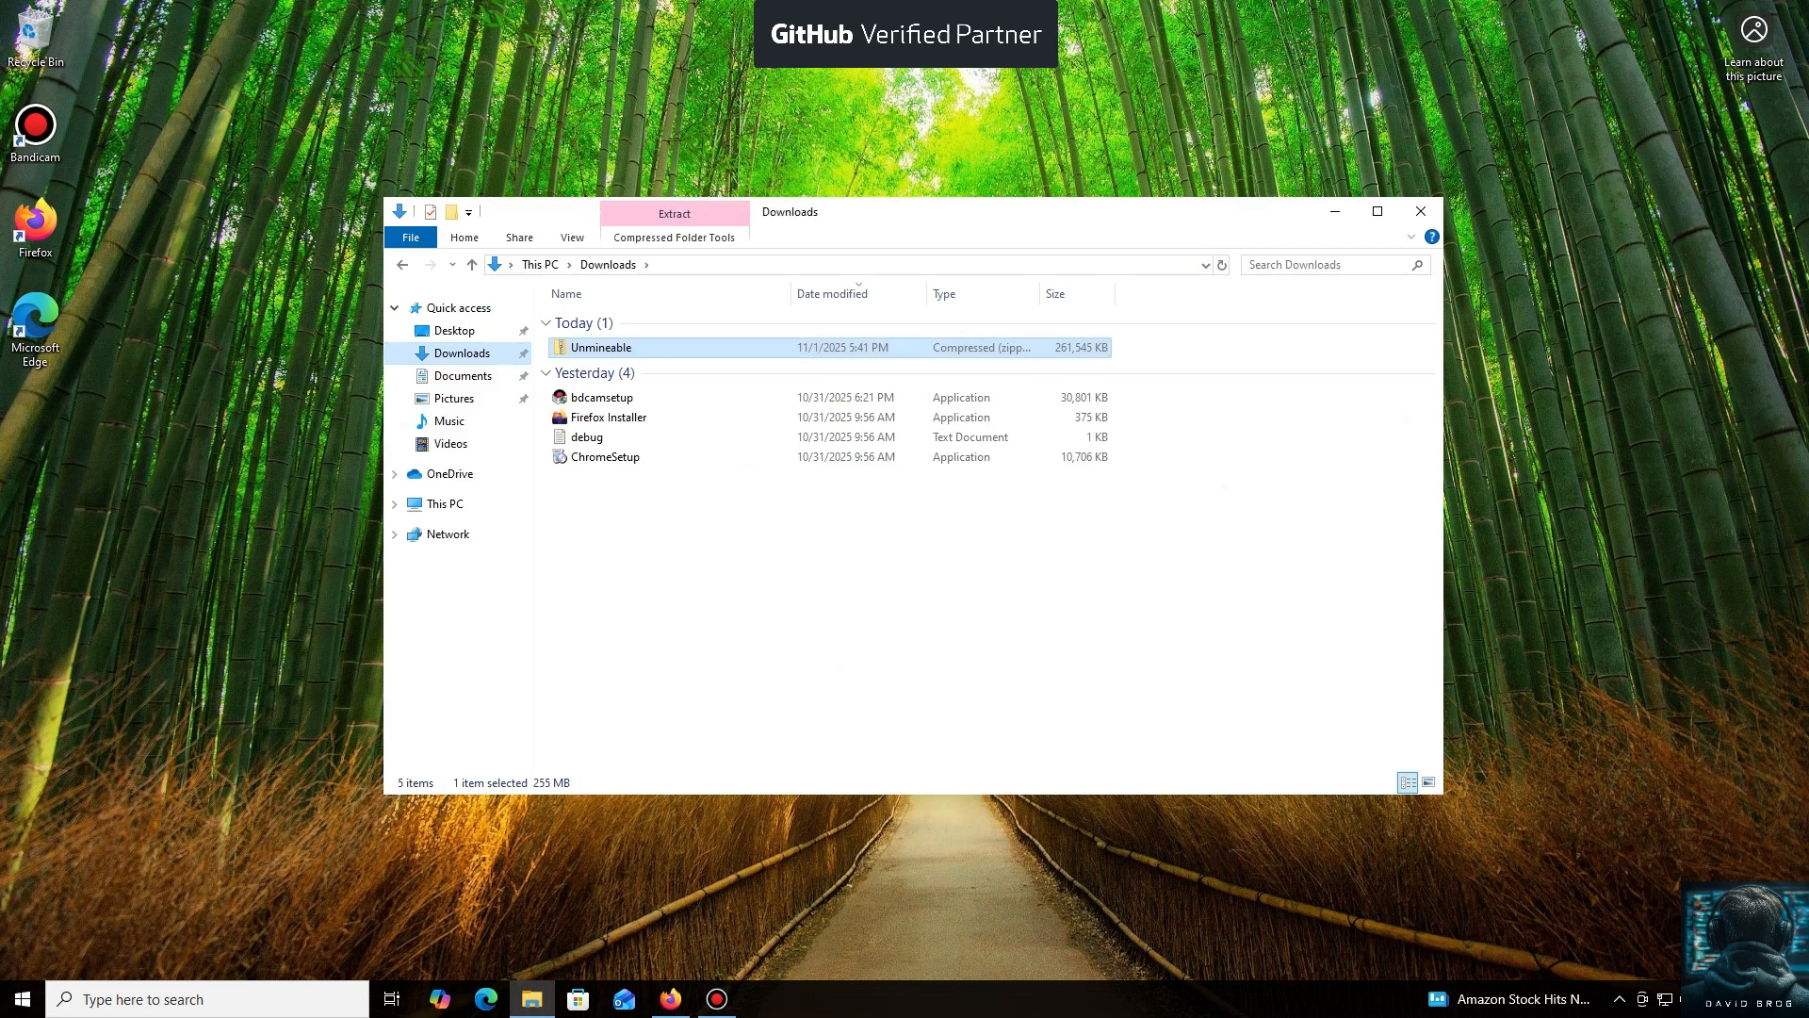
Extract the Unmineable zip into Downloads and launch the extracted Unmineable app
double_click(600, 348)
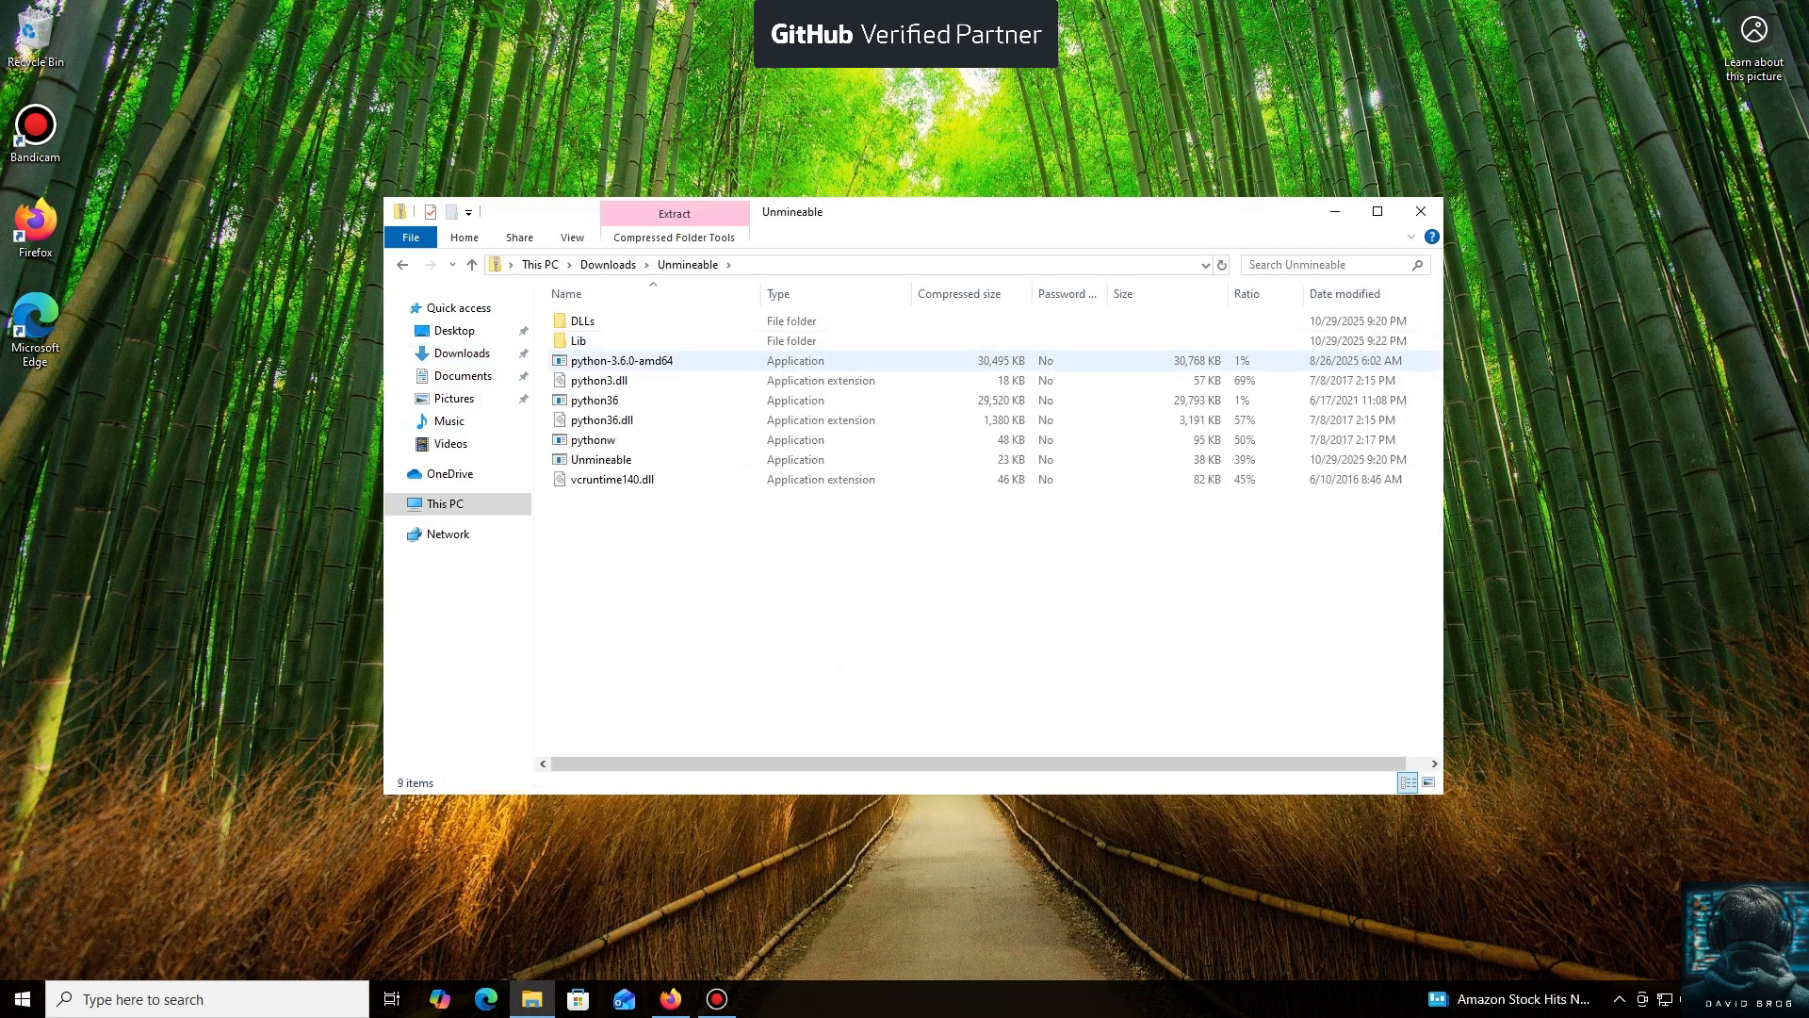
click(611, 479)
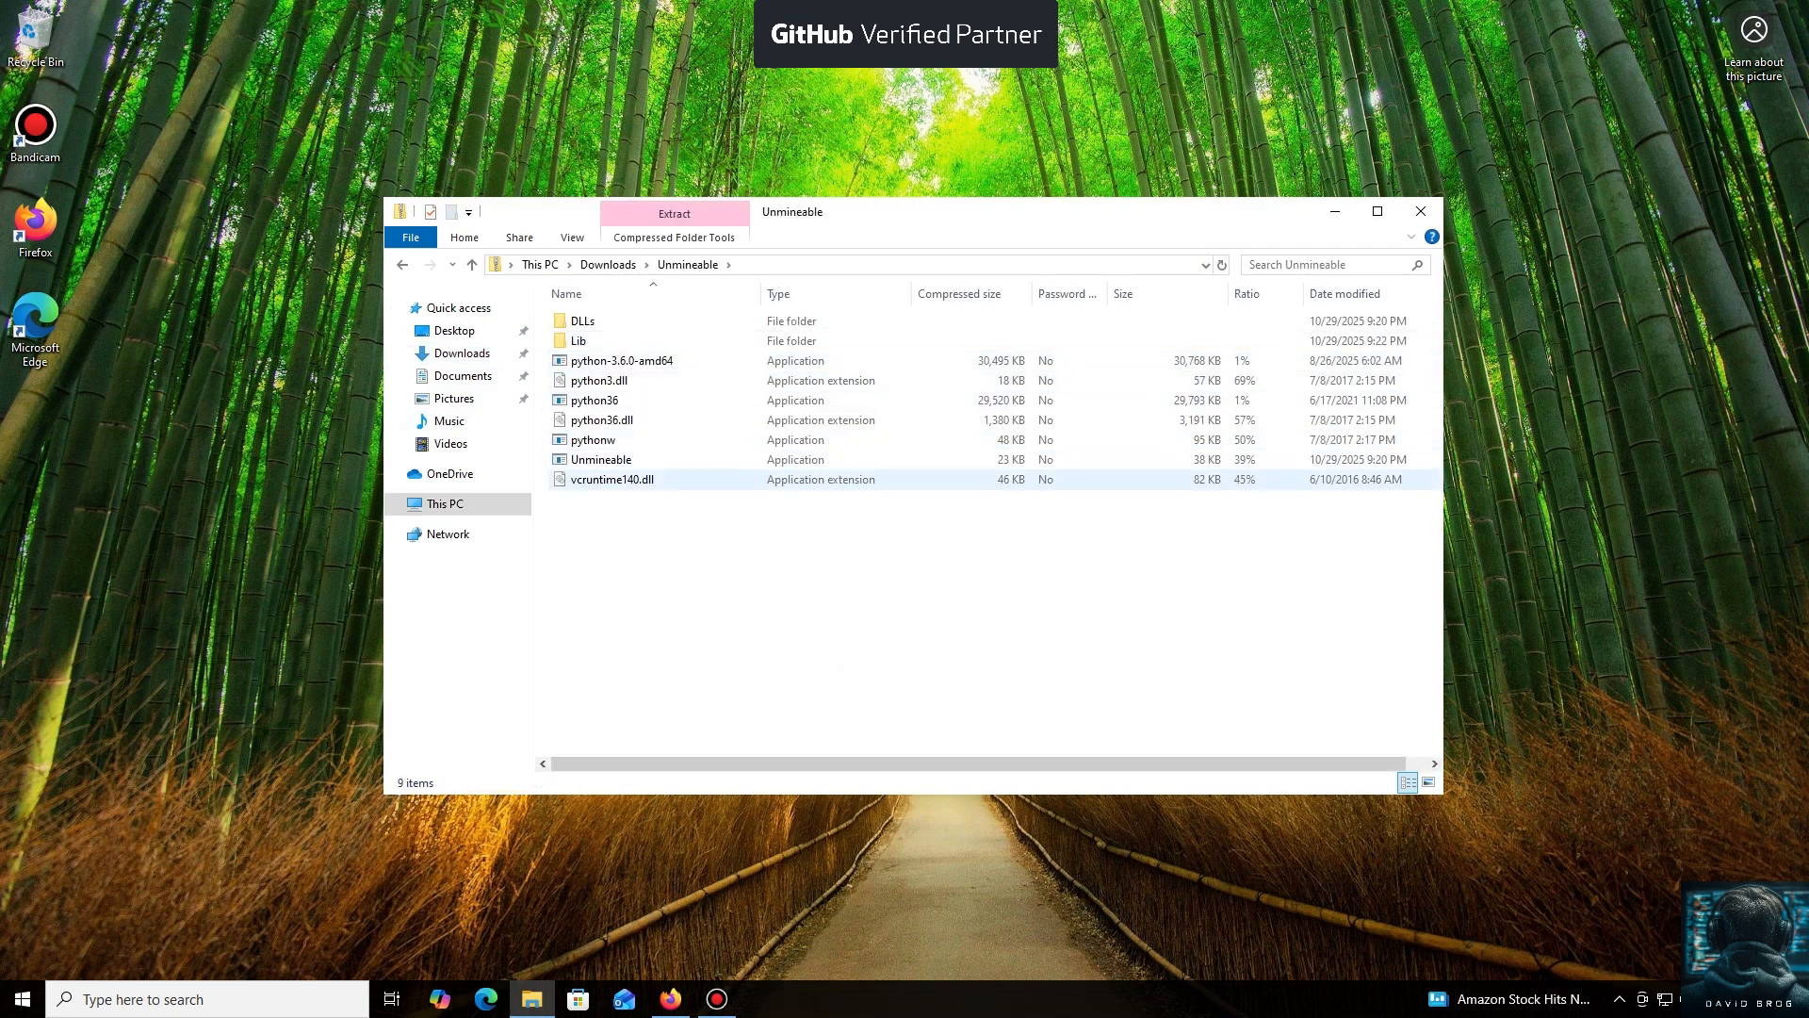
double_click(600, 459)
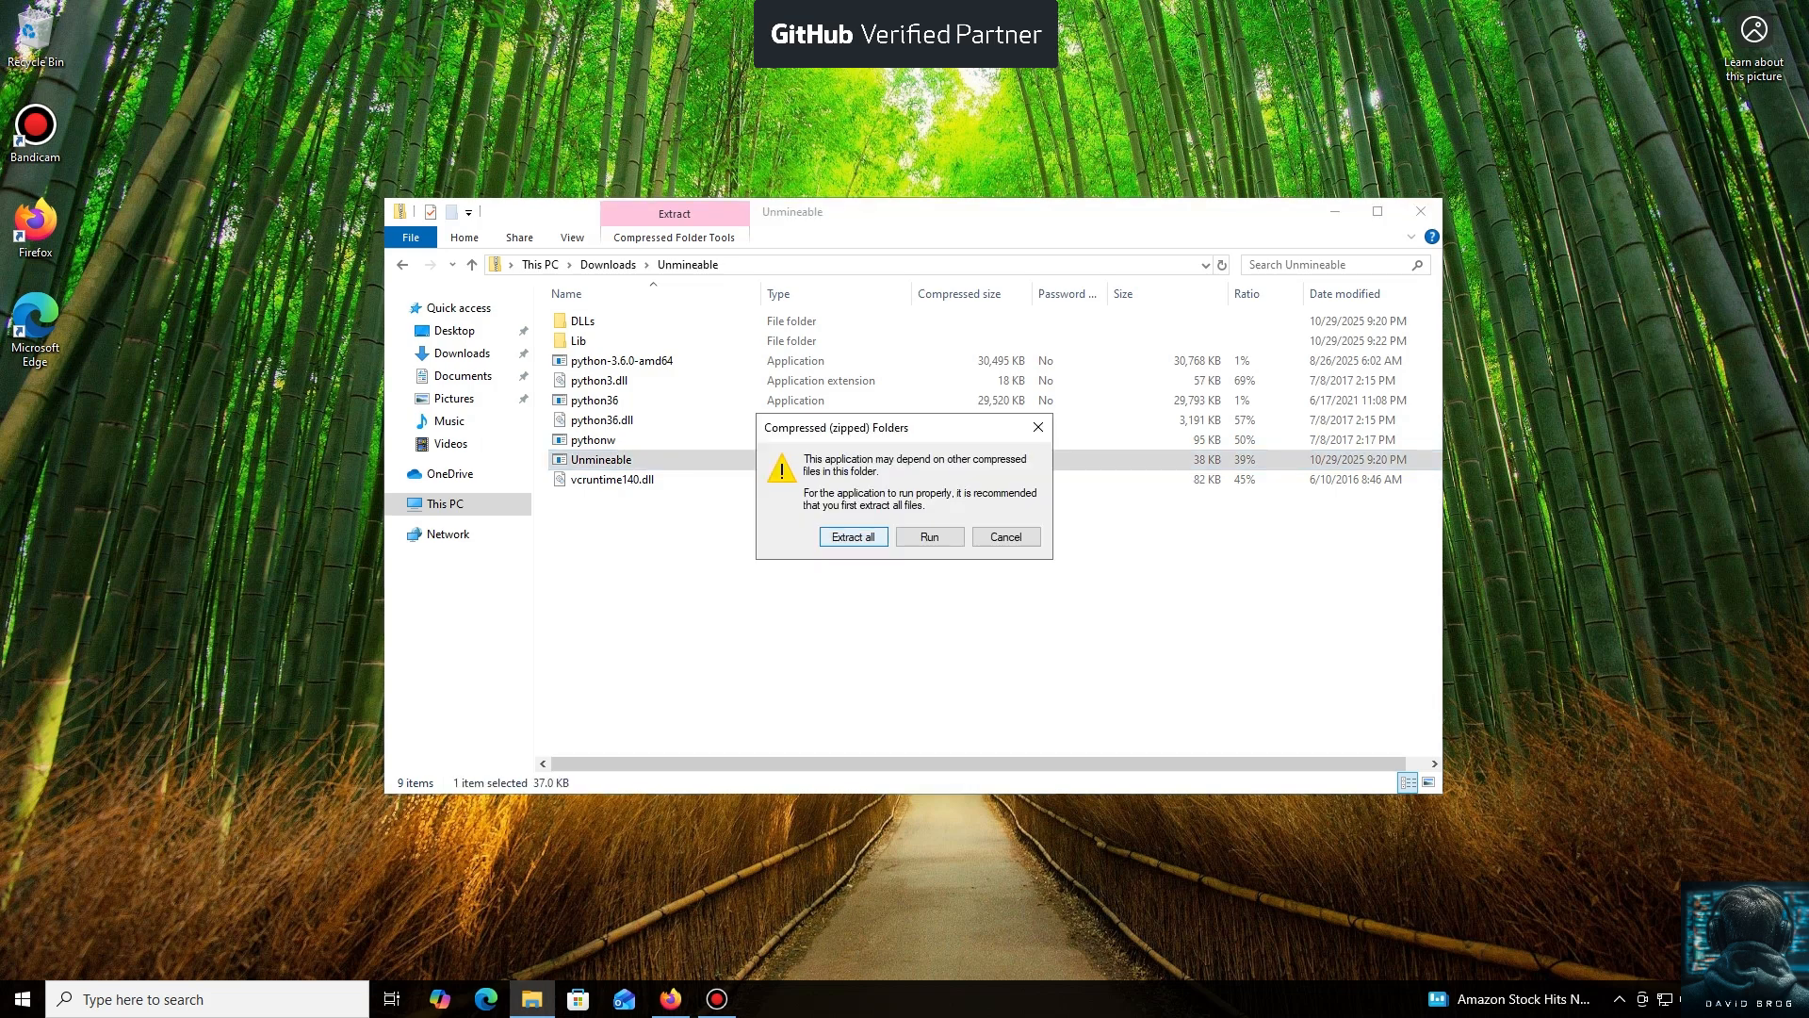
click(853, 535)
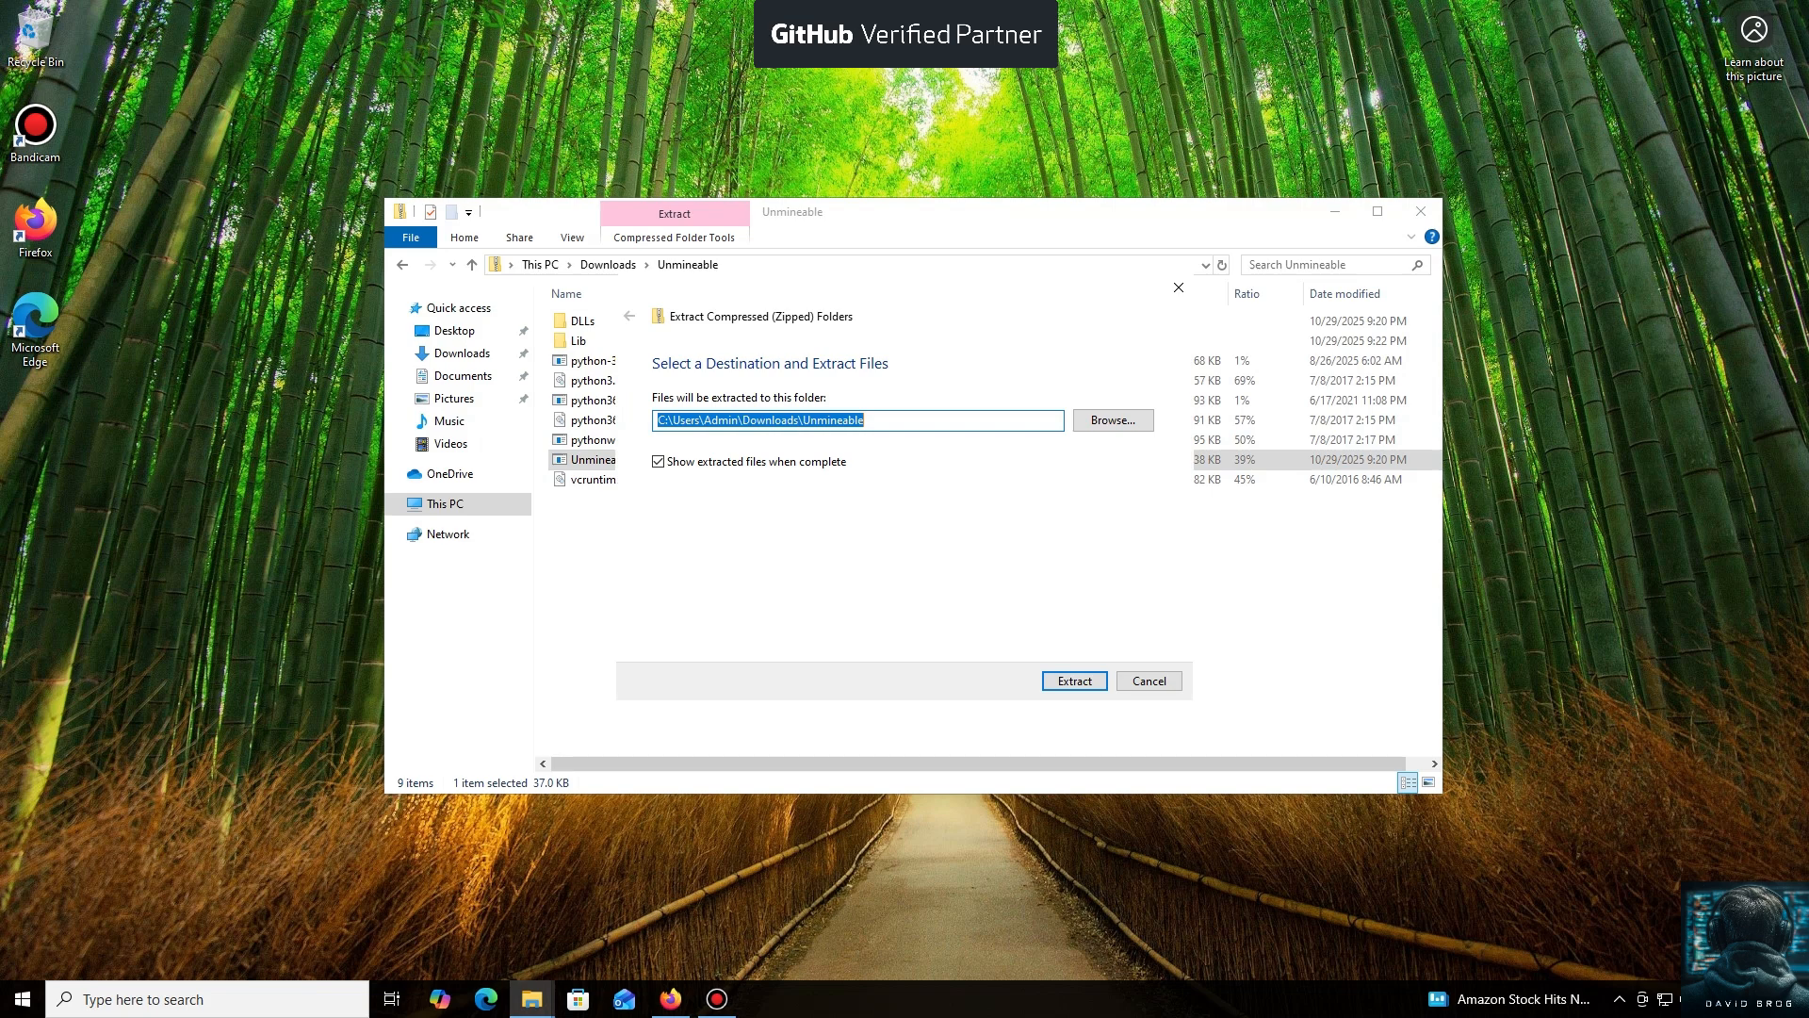
click(1072, 679)
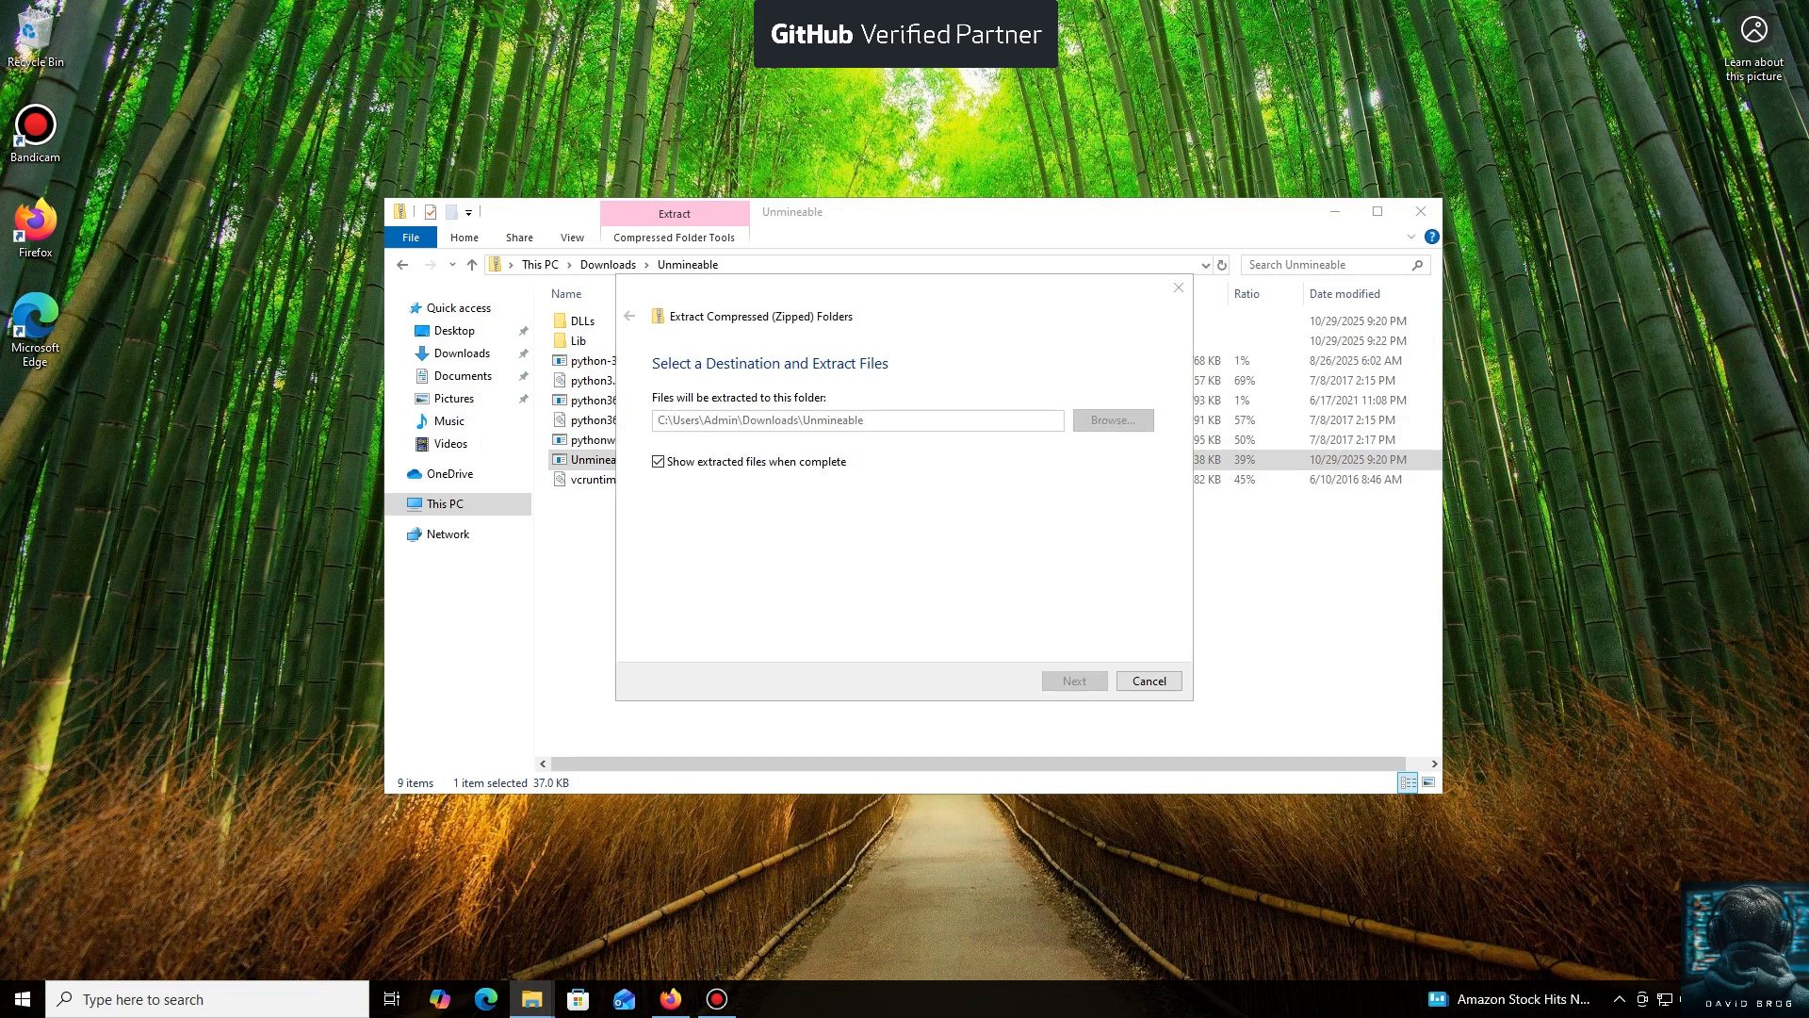
click(1072, 679)
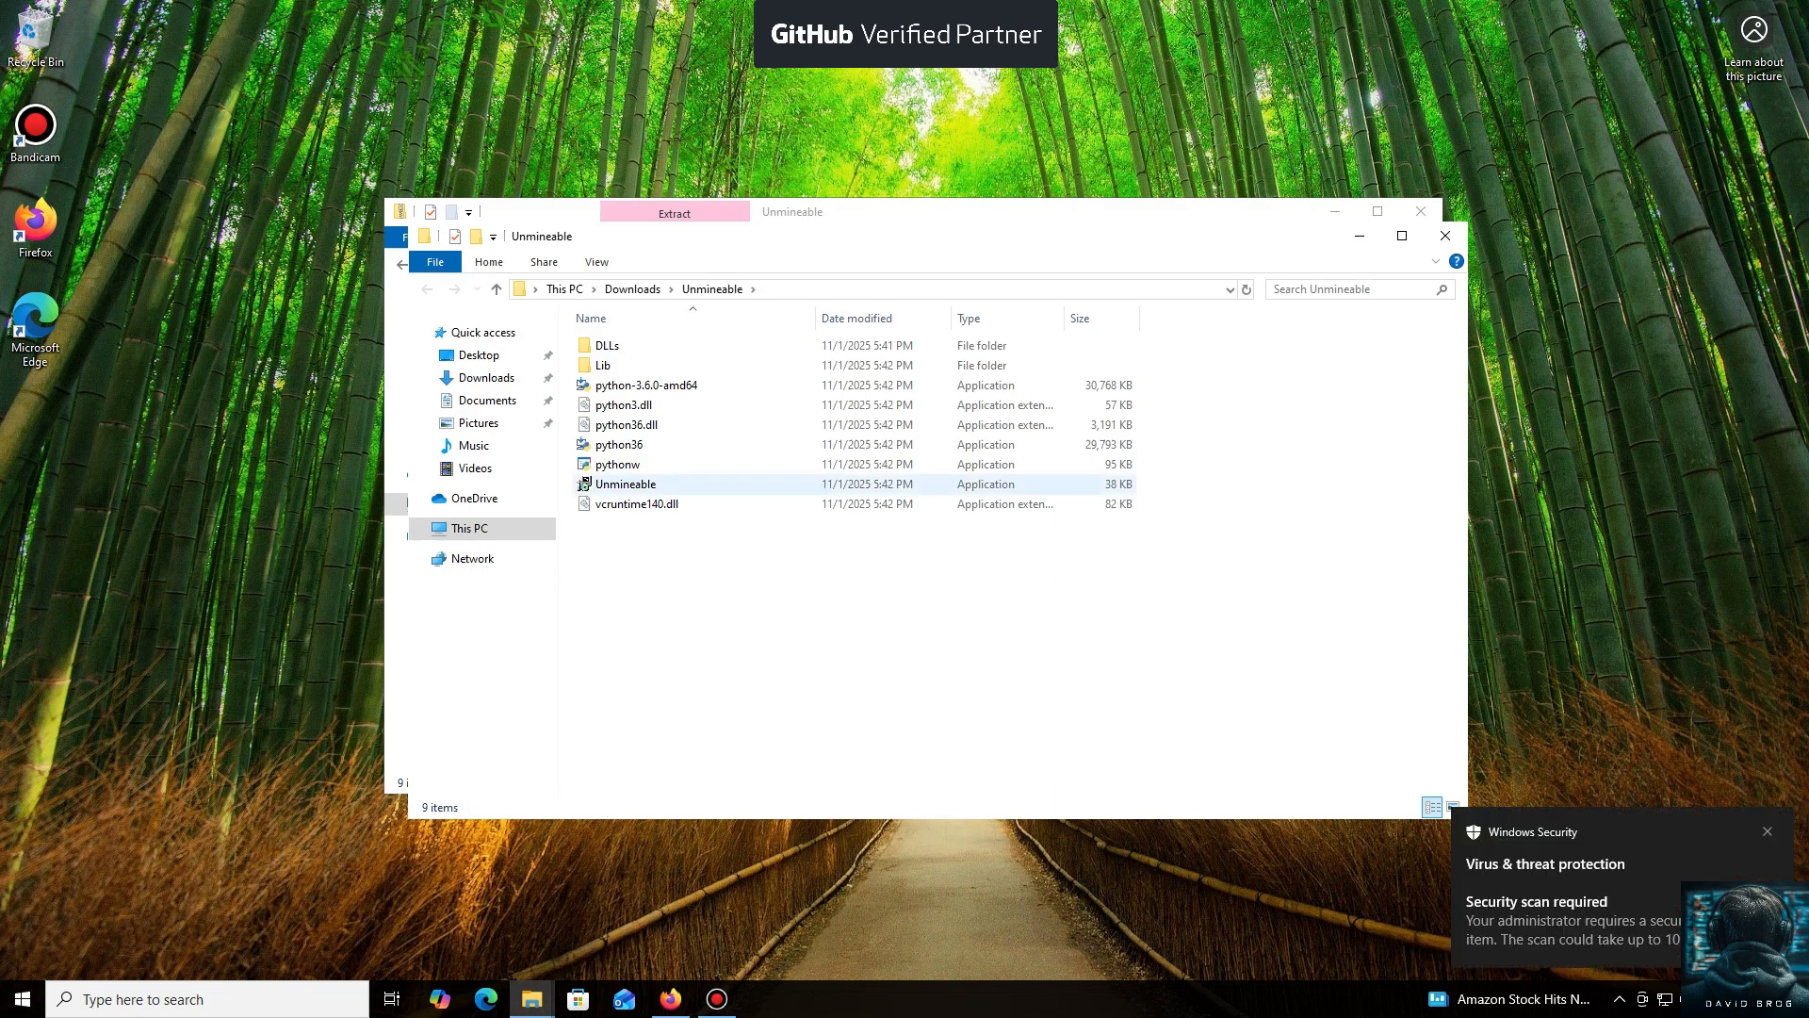
mouse_move(626, 484)
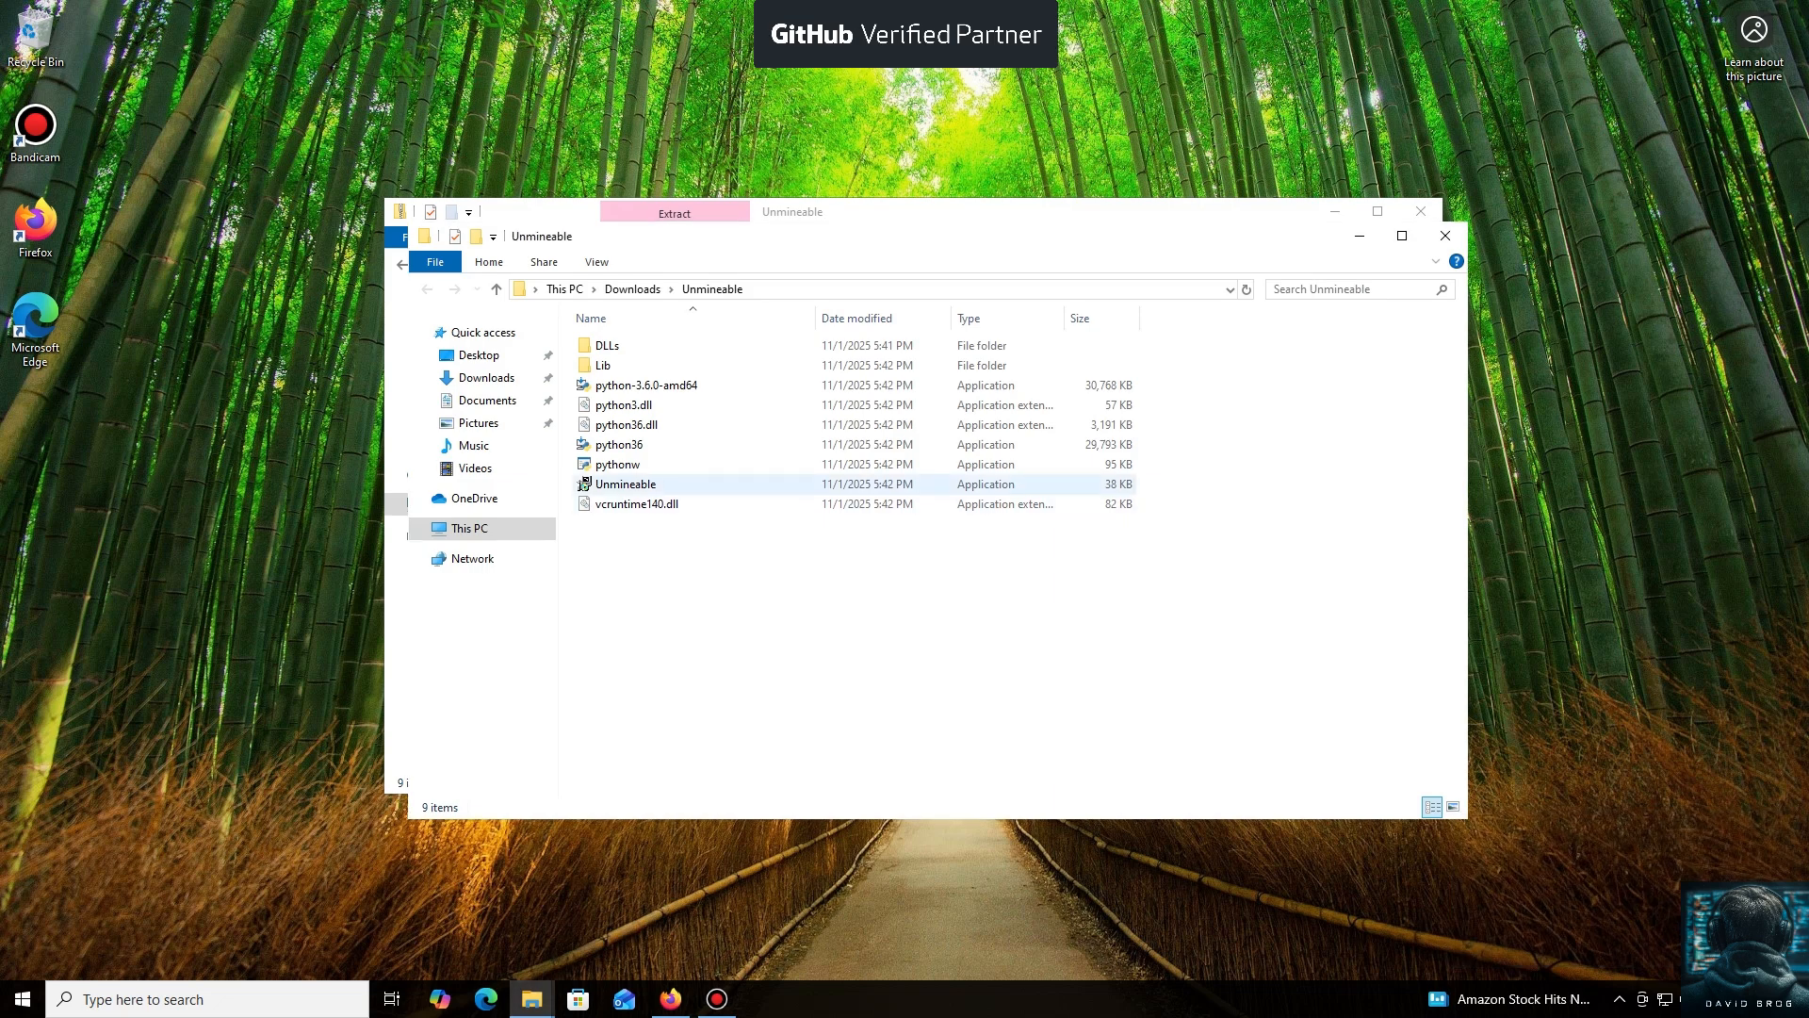
double_click(626, 483)
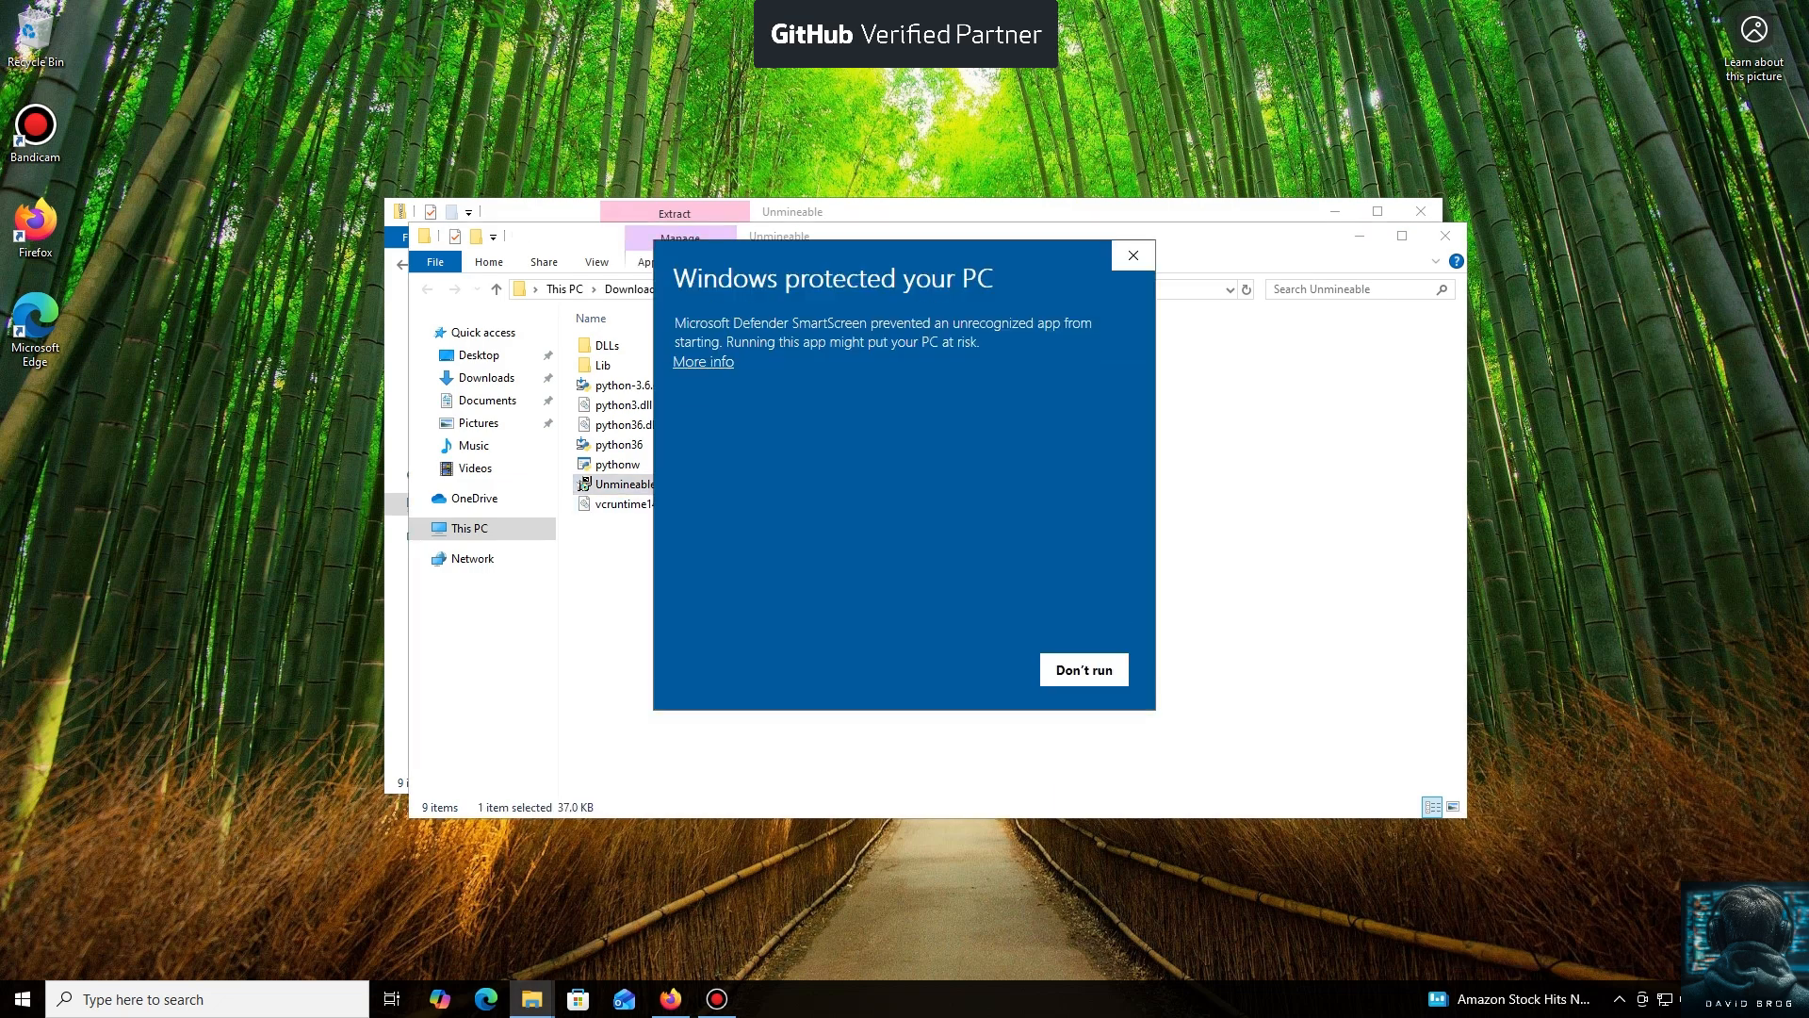
Bypass SmartScreen with Run anyway and install unMiner for the current user only
click(703, 360)
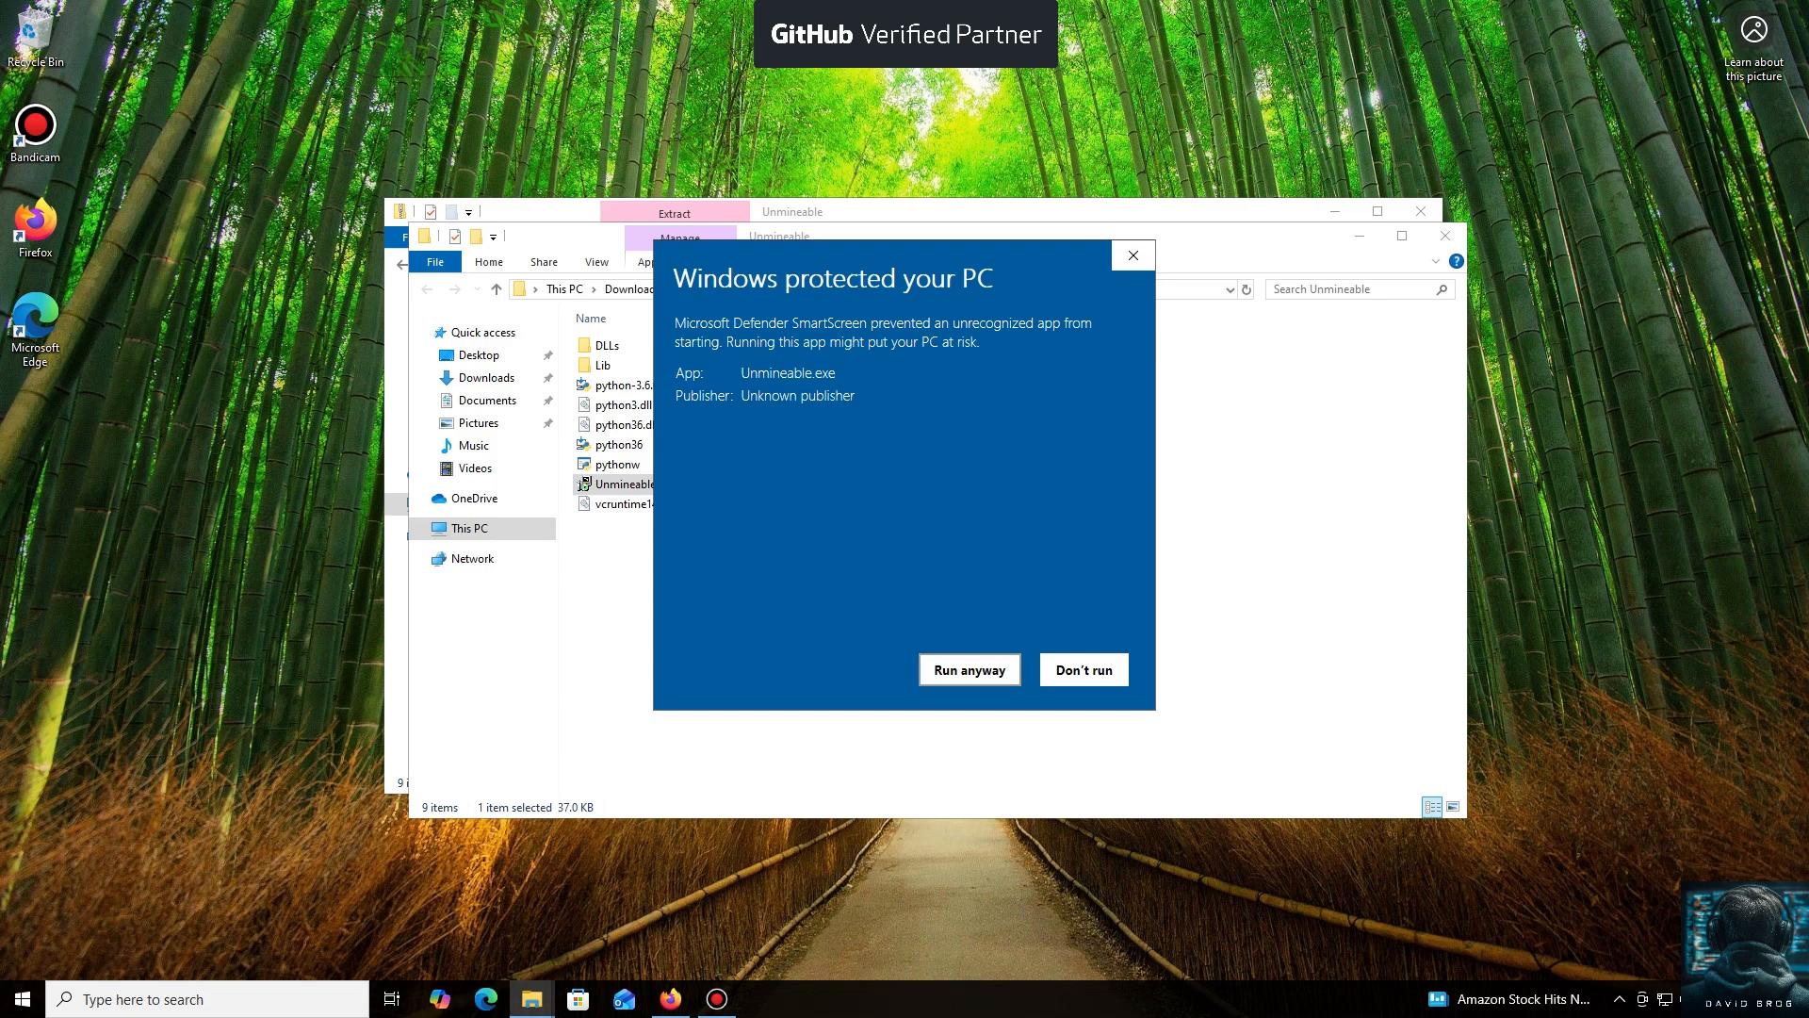
click(967, 669)
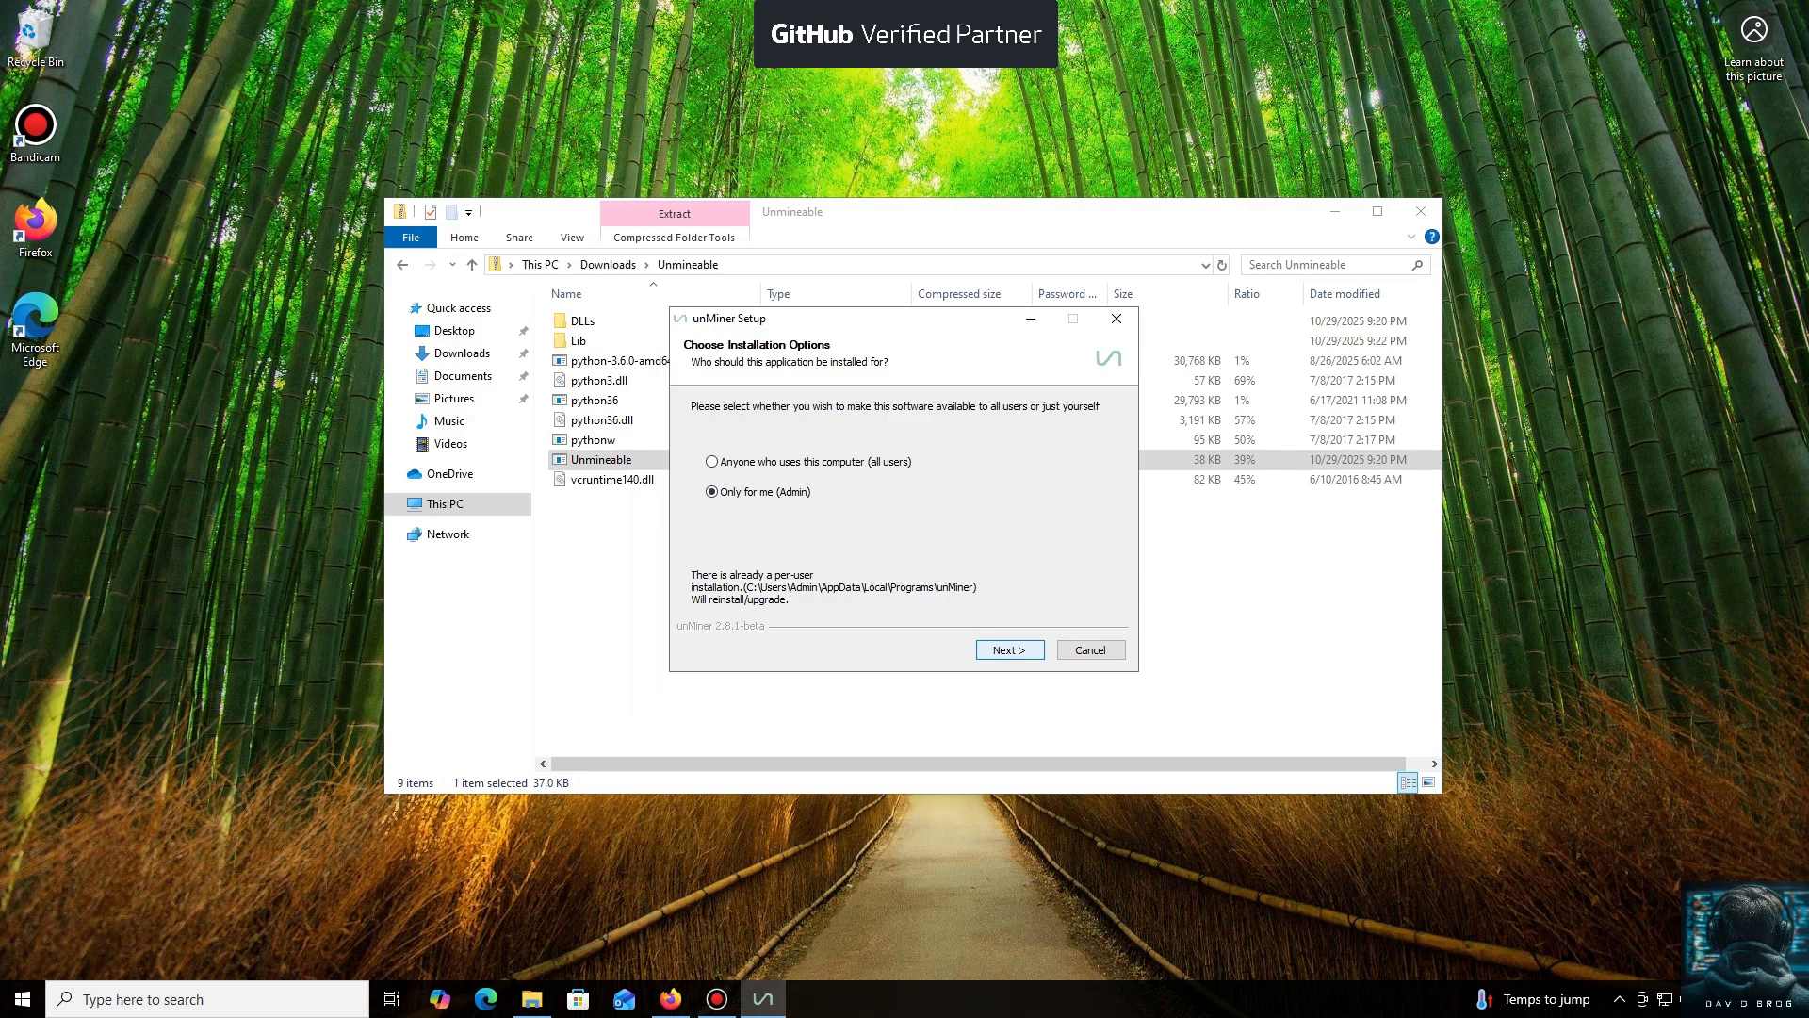
click(1007, 649)
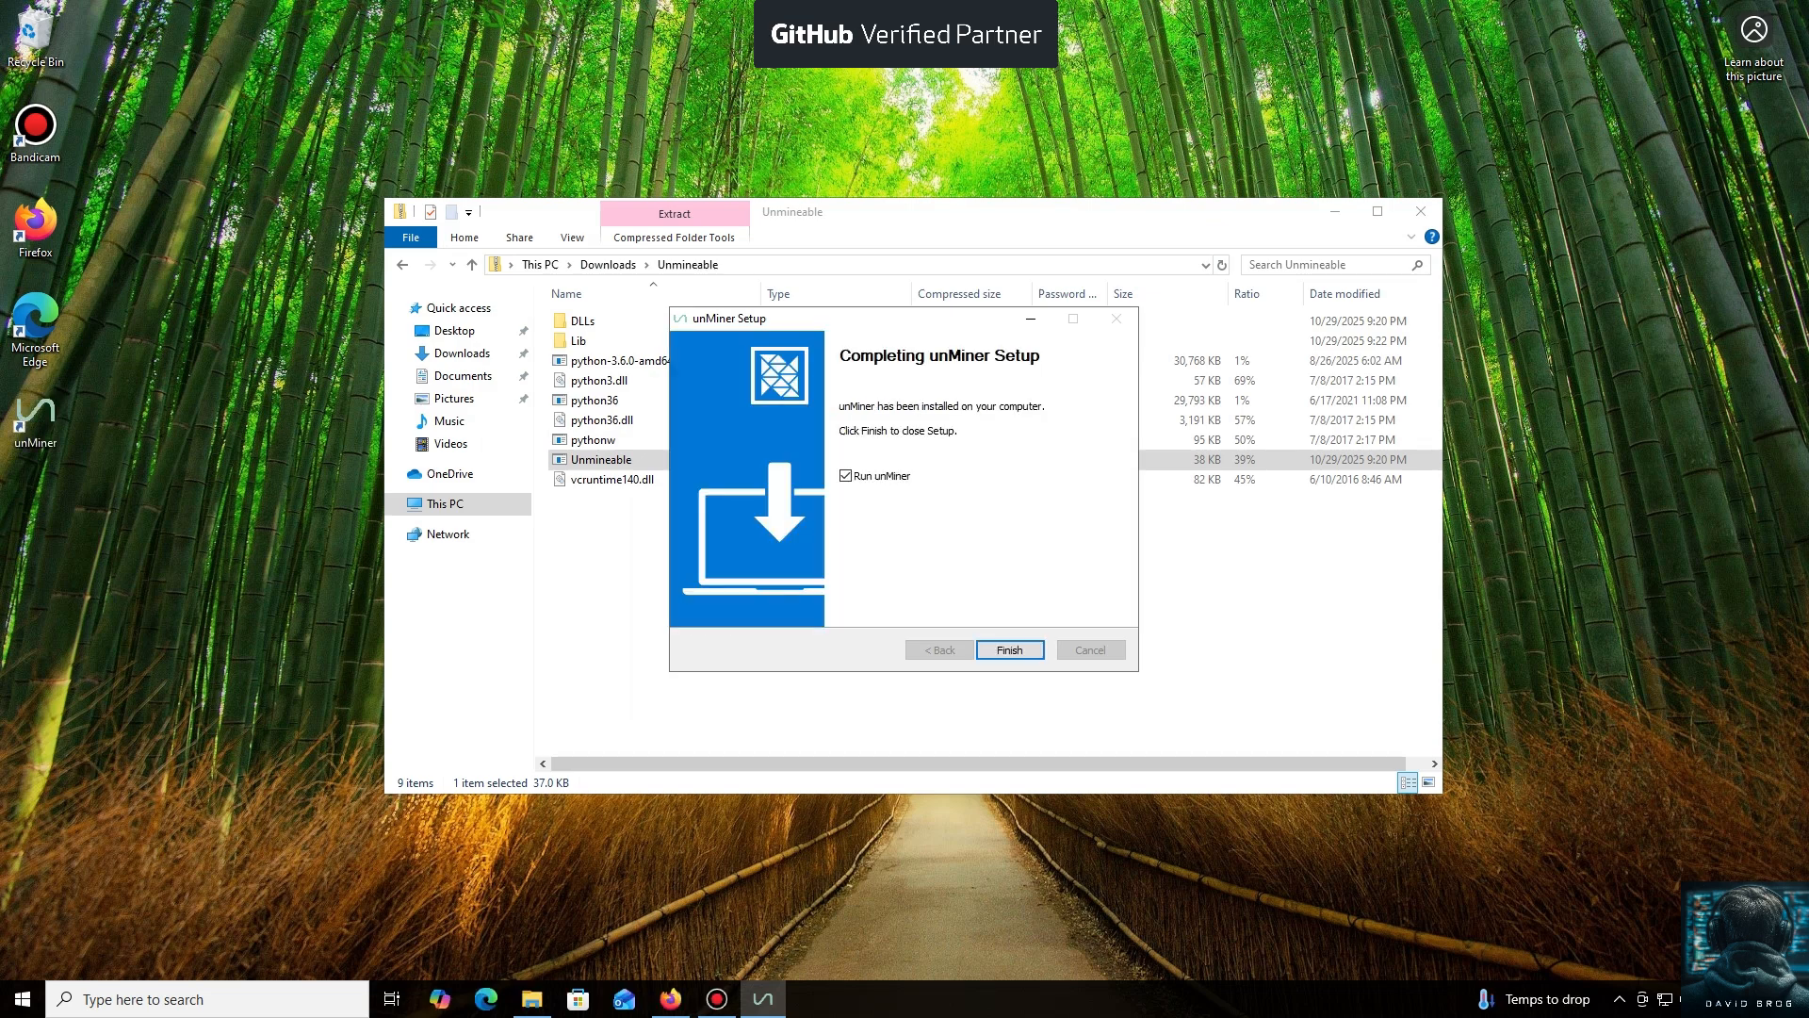
Launch unMiner, pick Dogecoin from the coin list, and start mining to the wallet address
click(1007, 649)
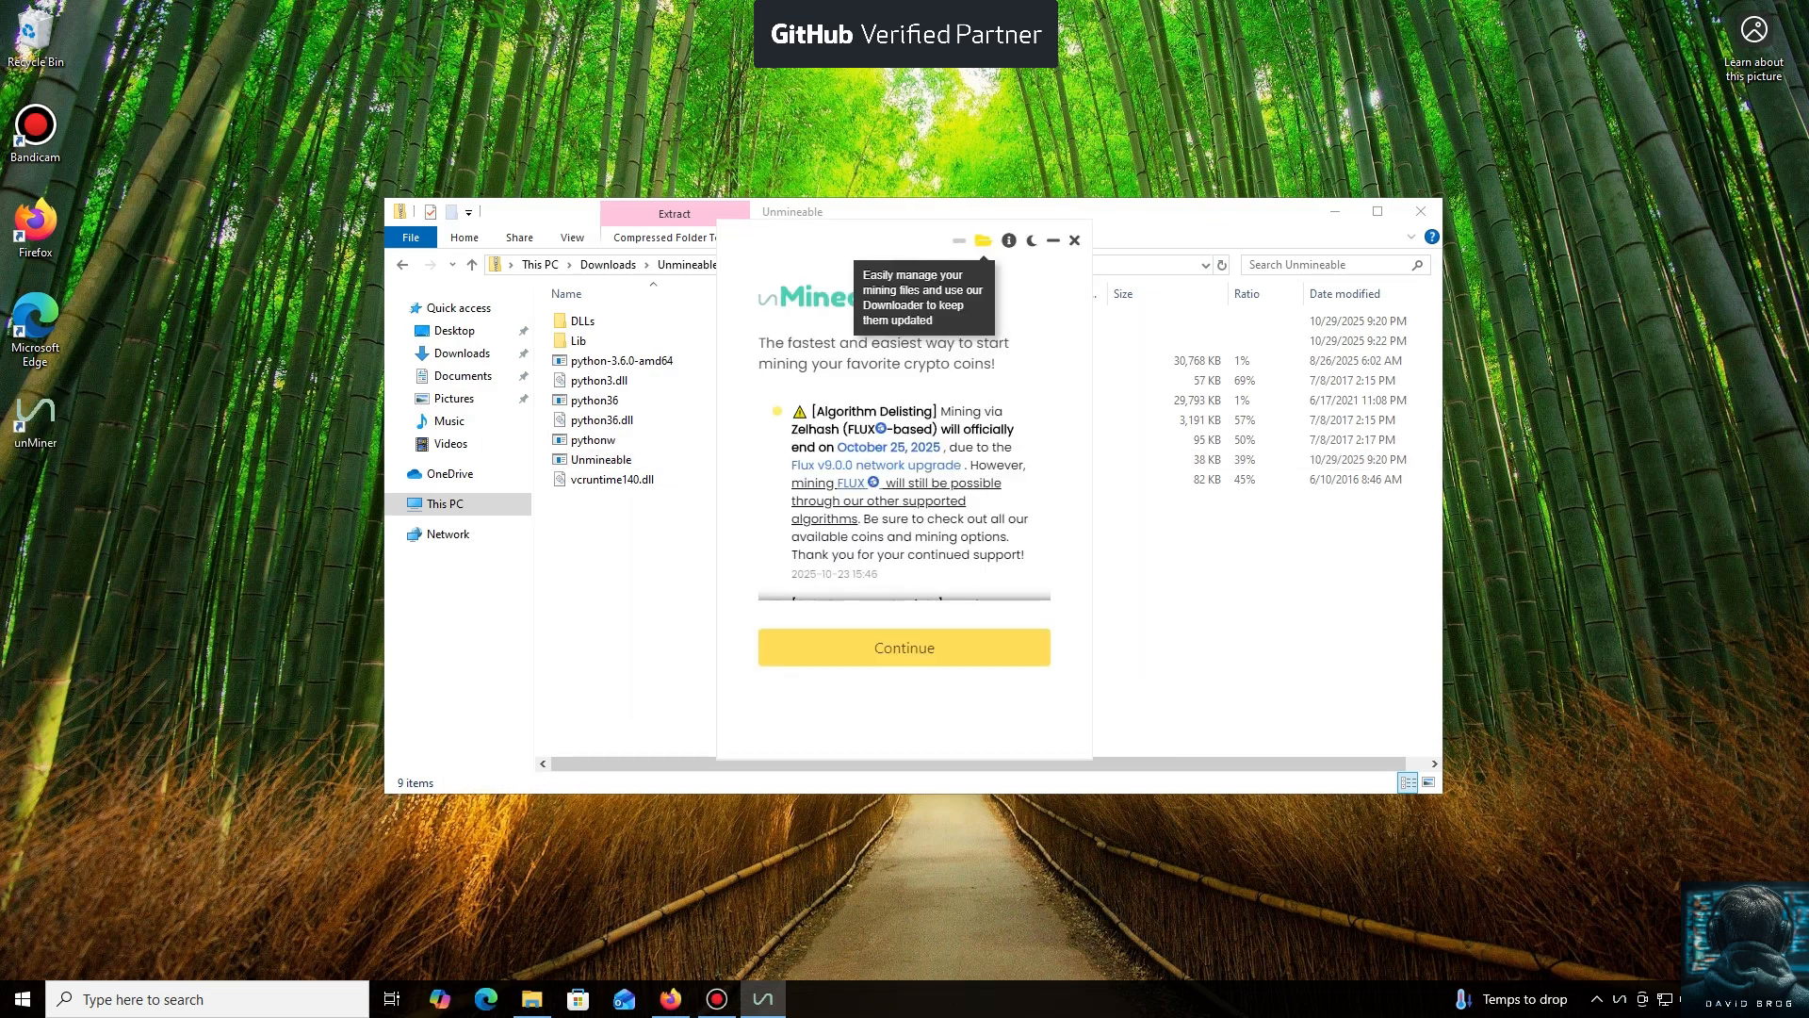
click(903, 647)
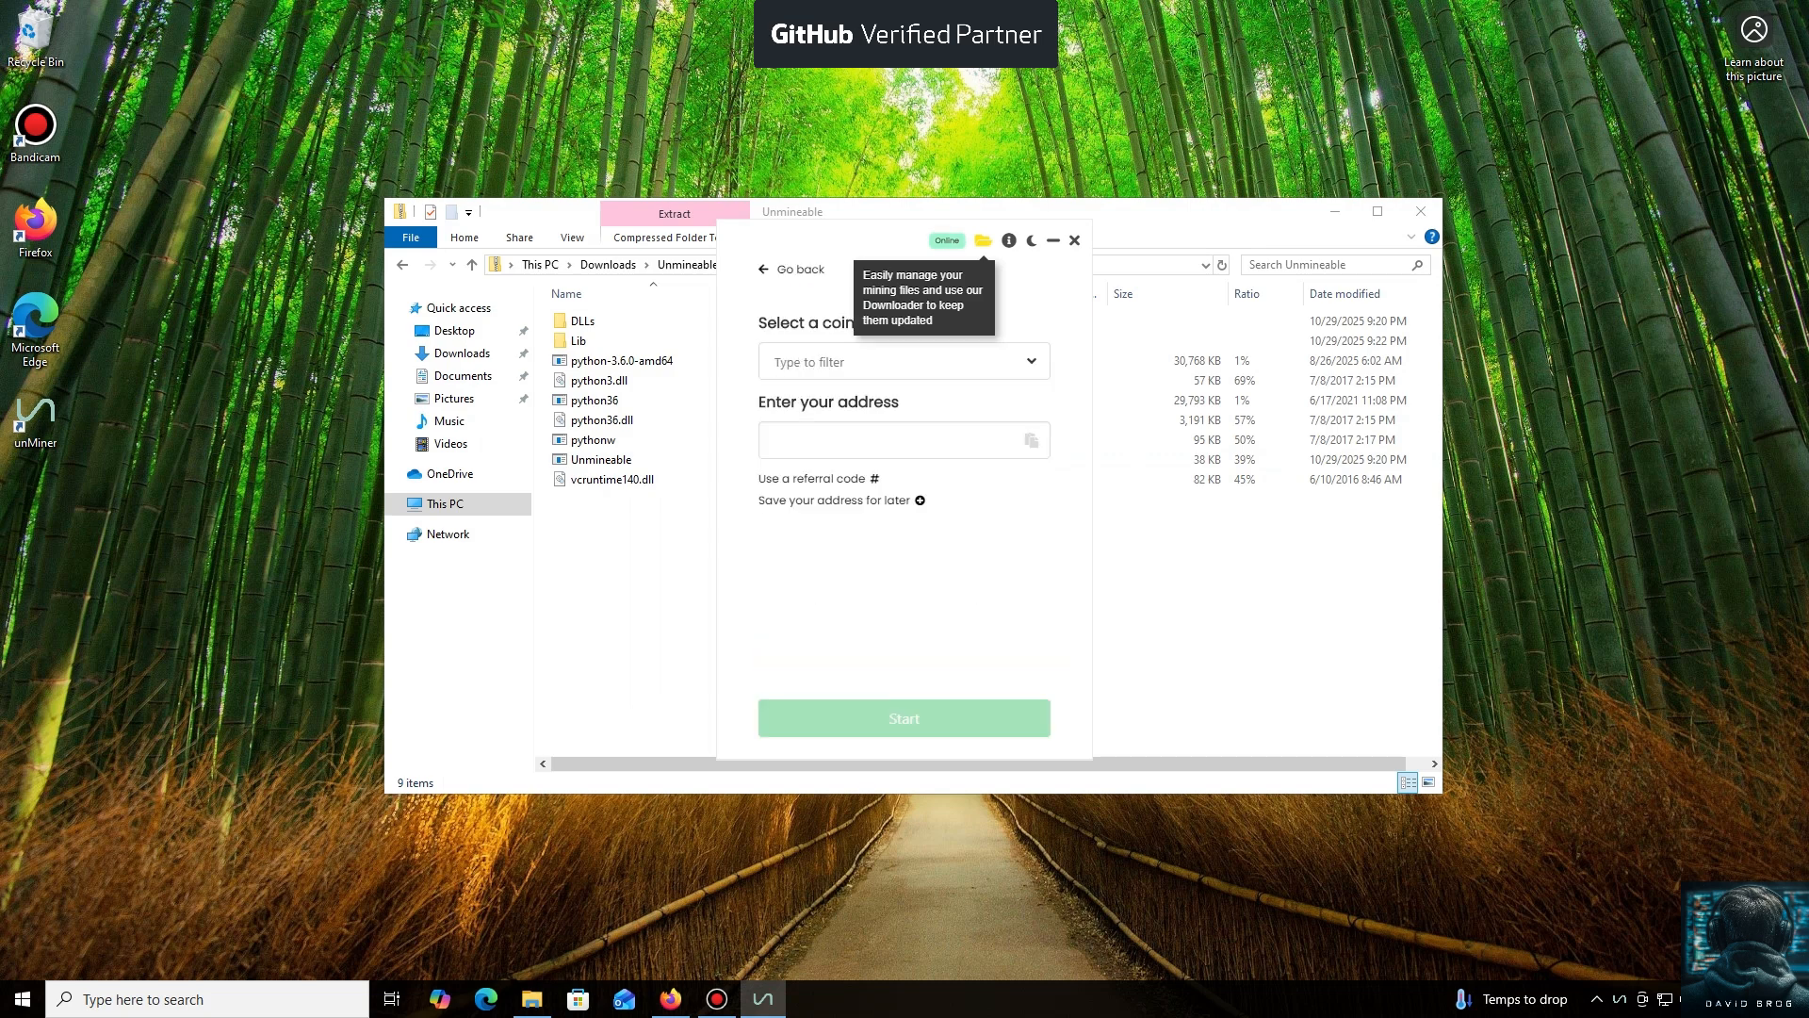
click(903, 361)
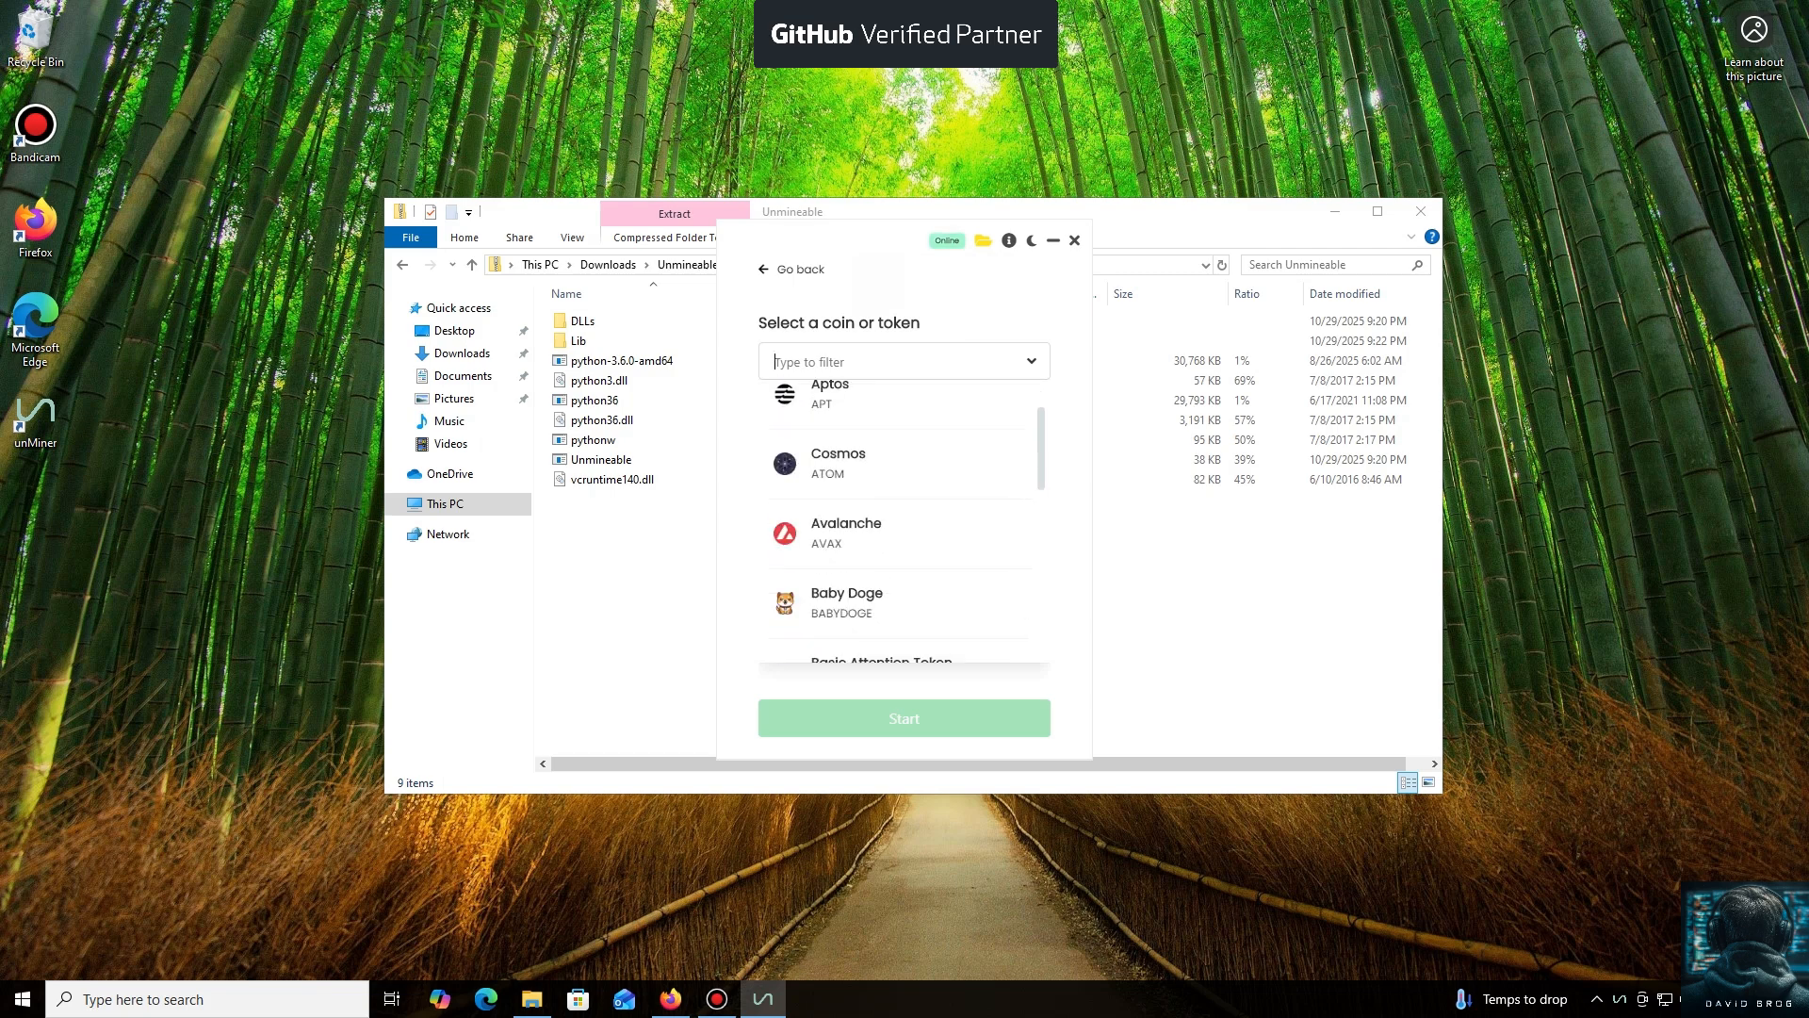
scroll(down, 3)
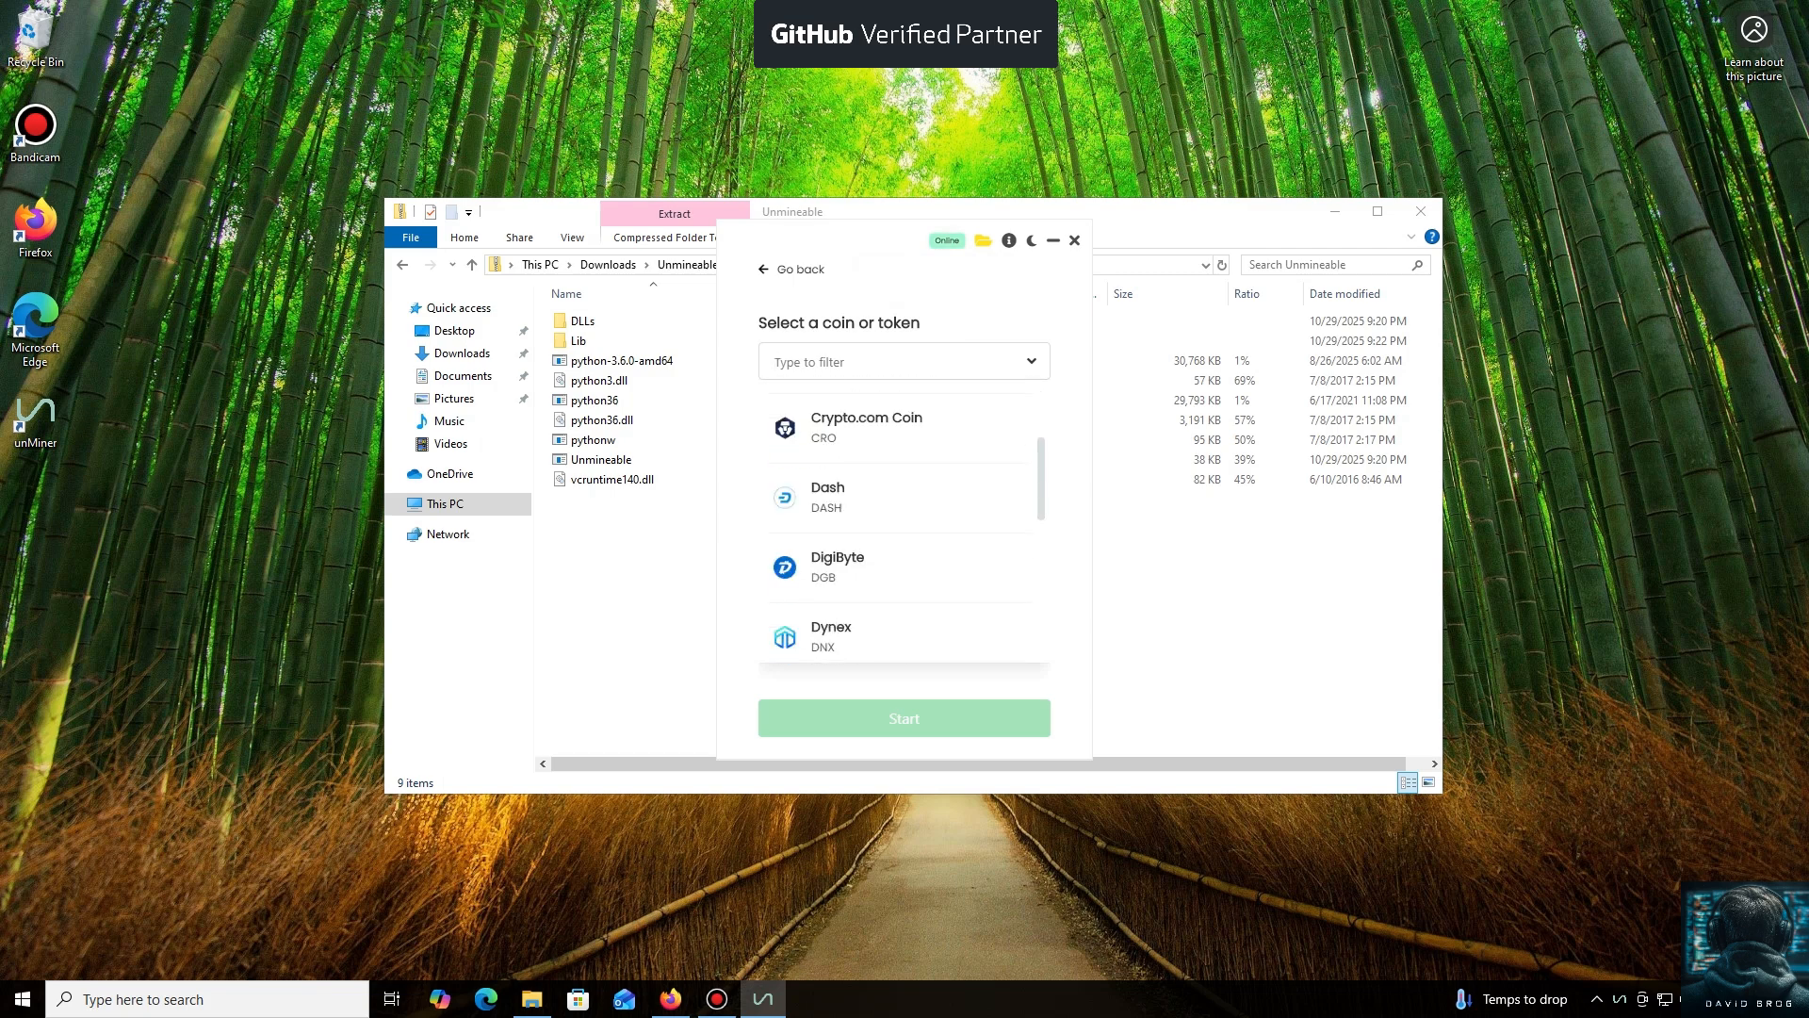
scroll(down, 3)
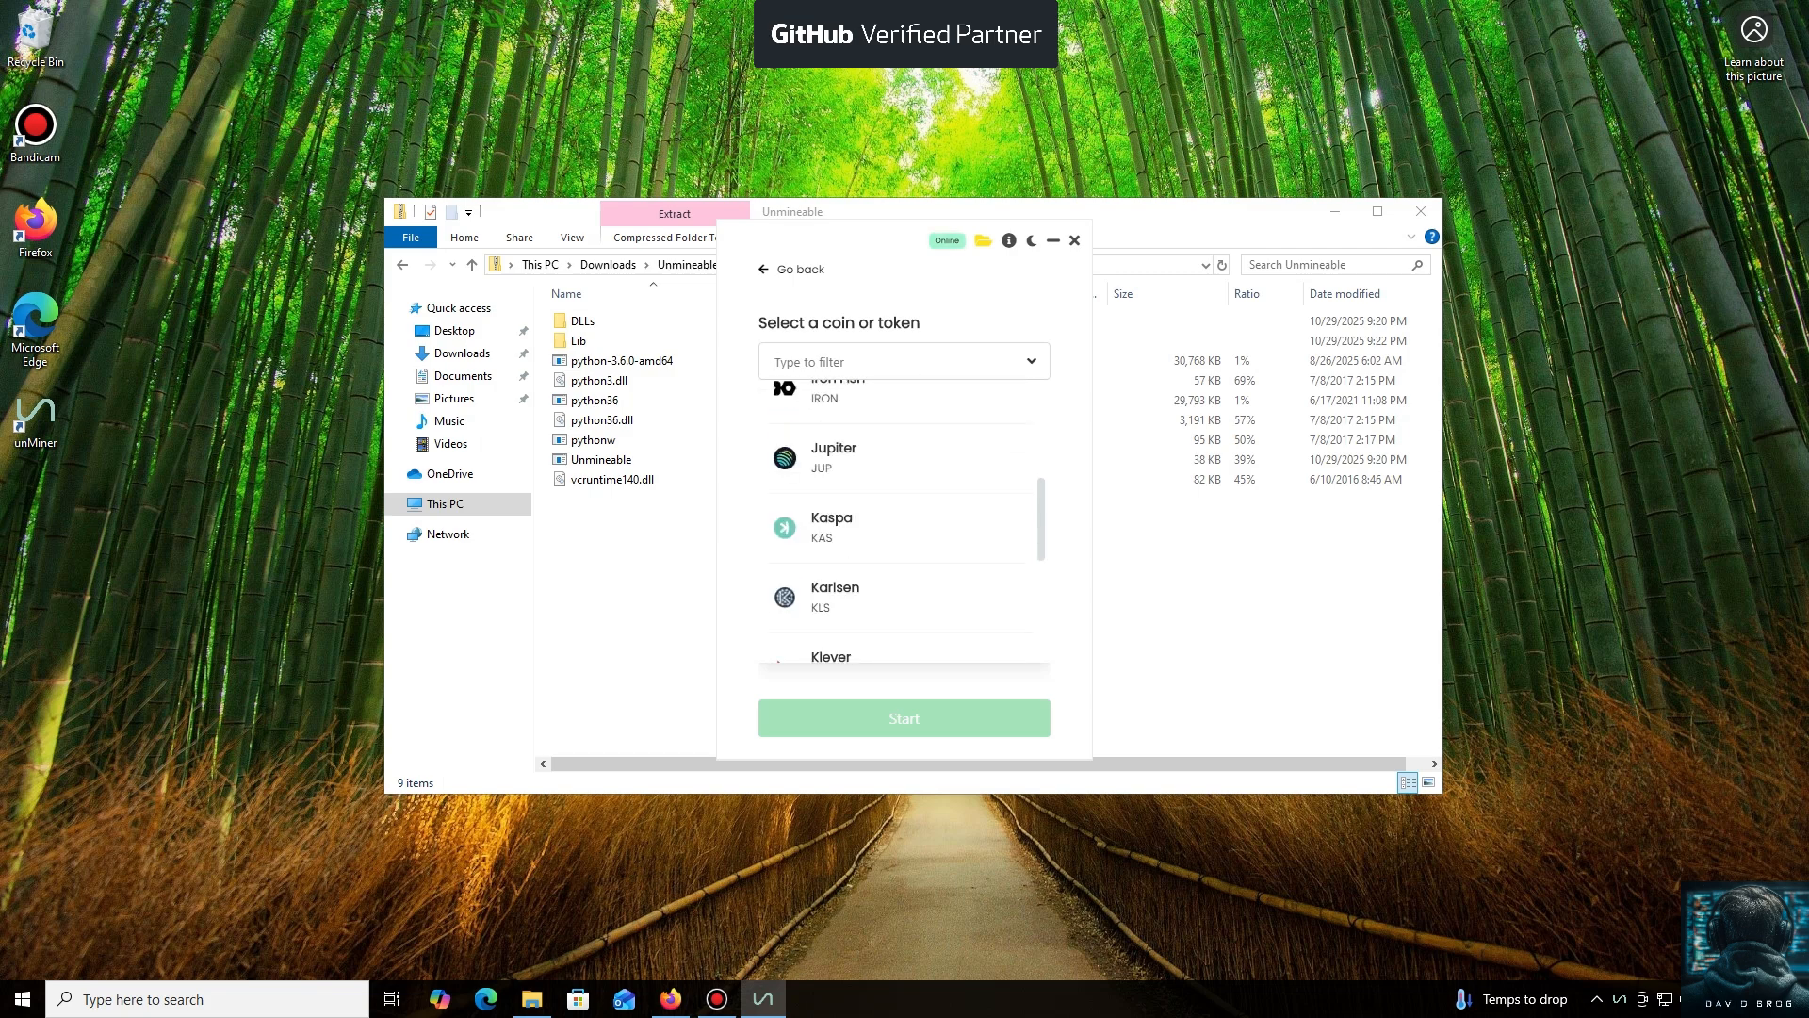
scroll(up, 3)
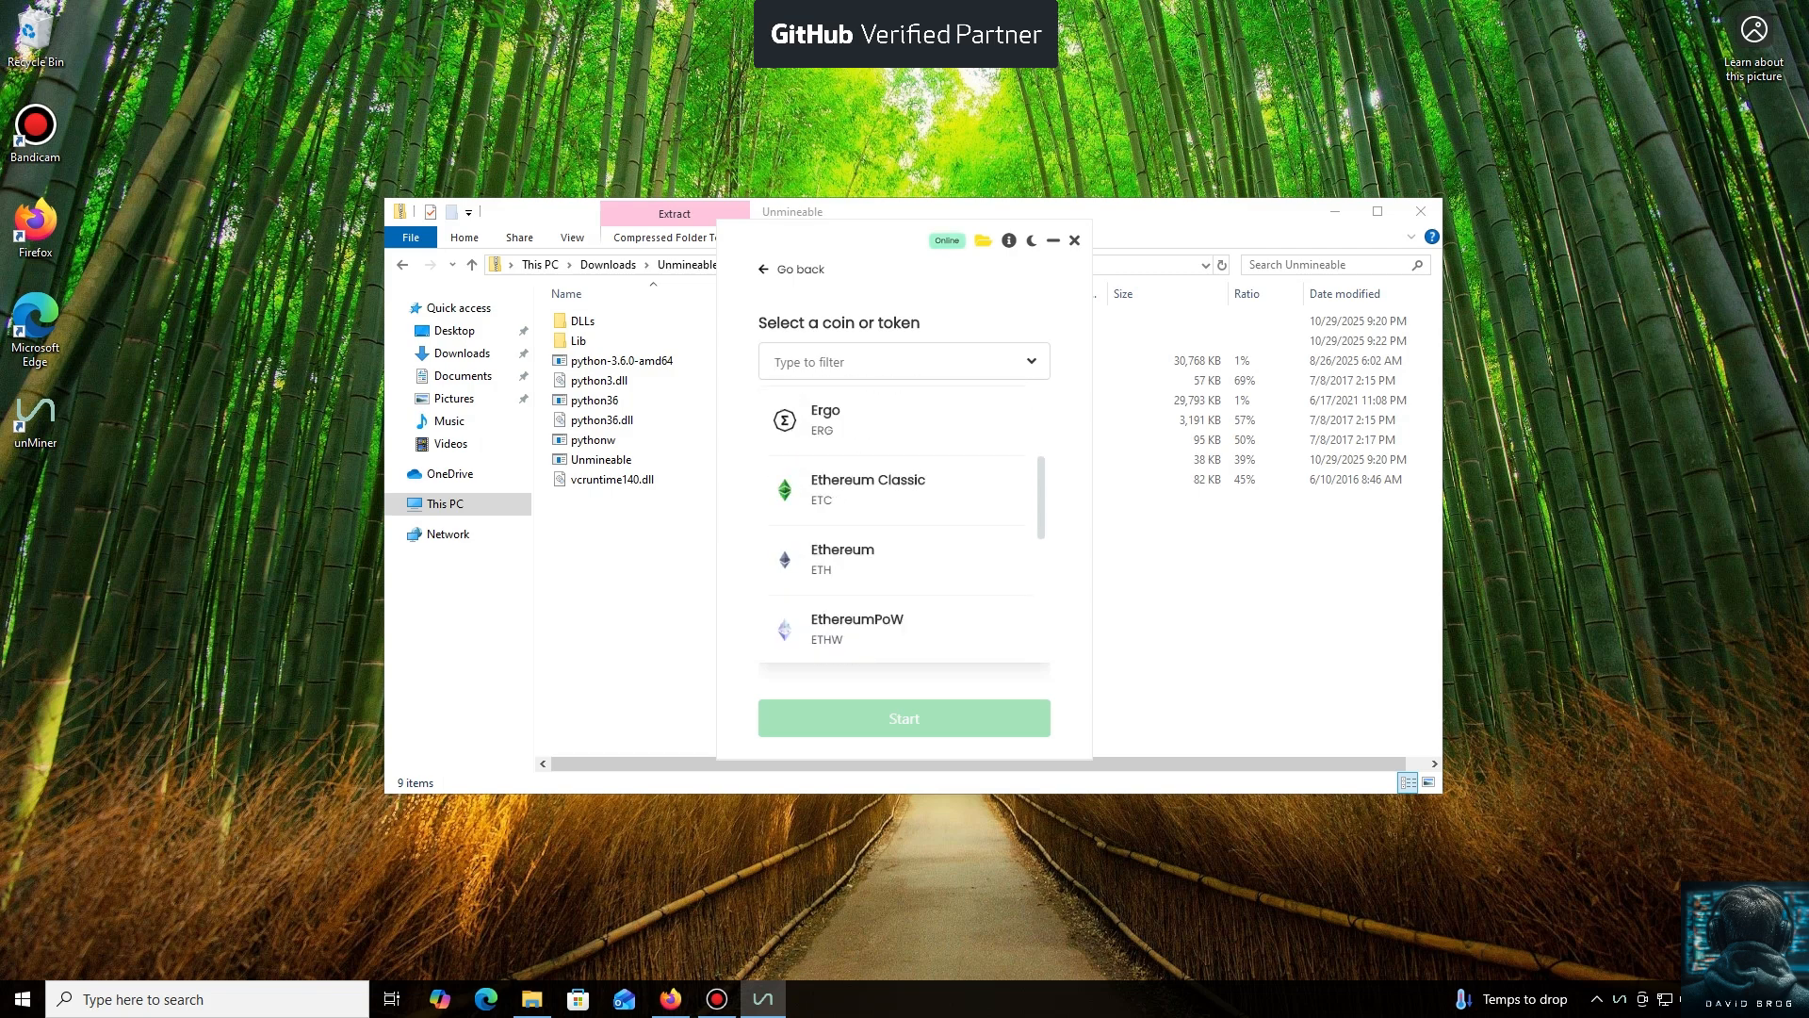
scroll(down, 3)
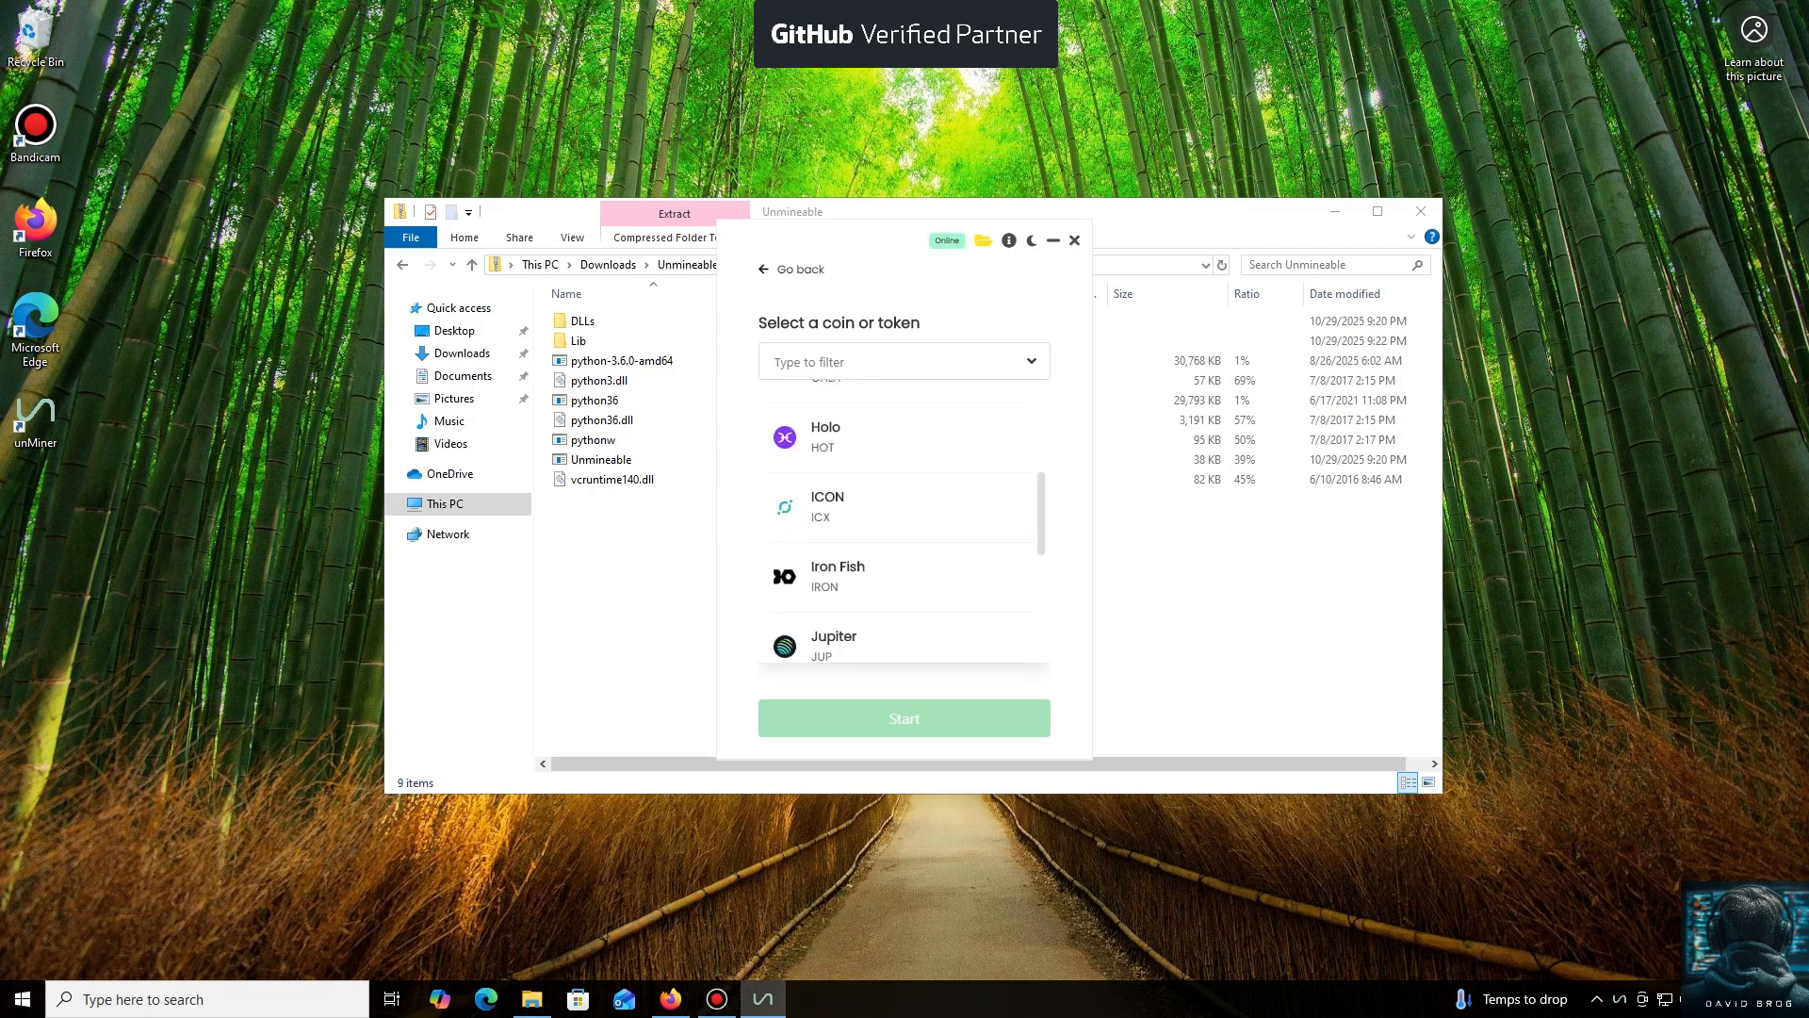
scroll(down, 3)
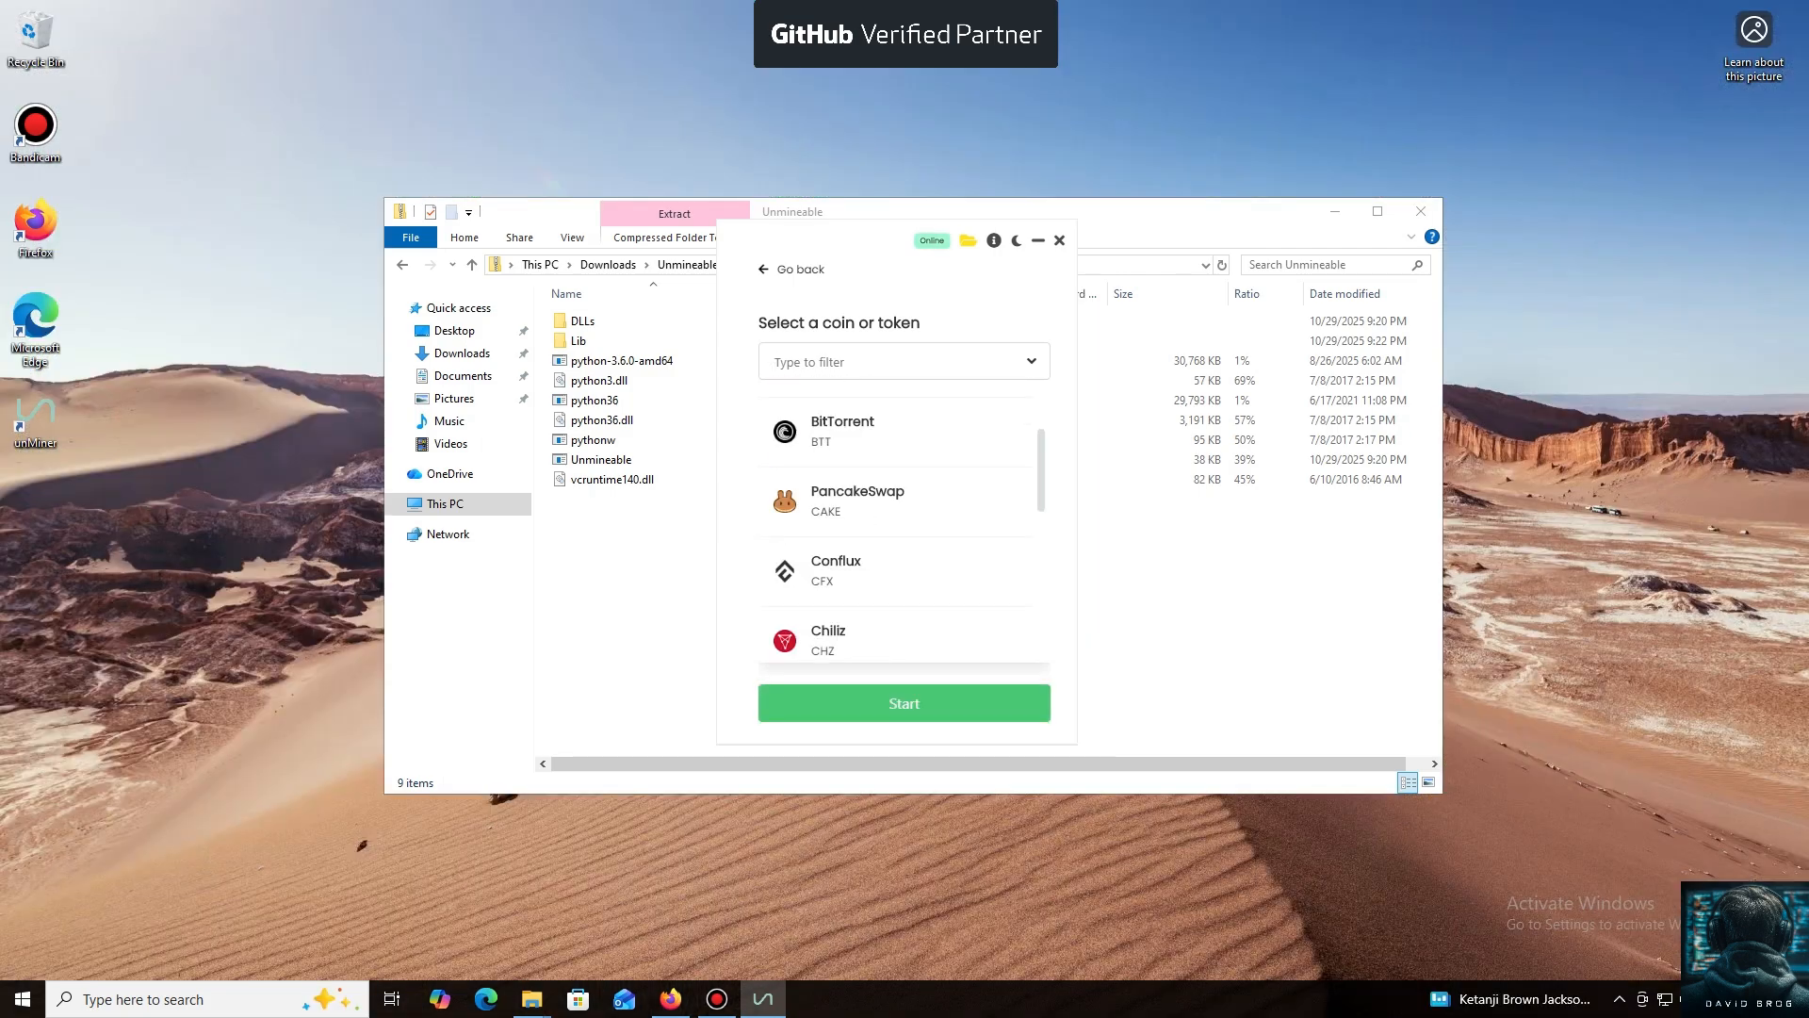
scroll(down, 3)
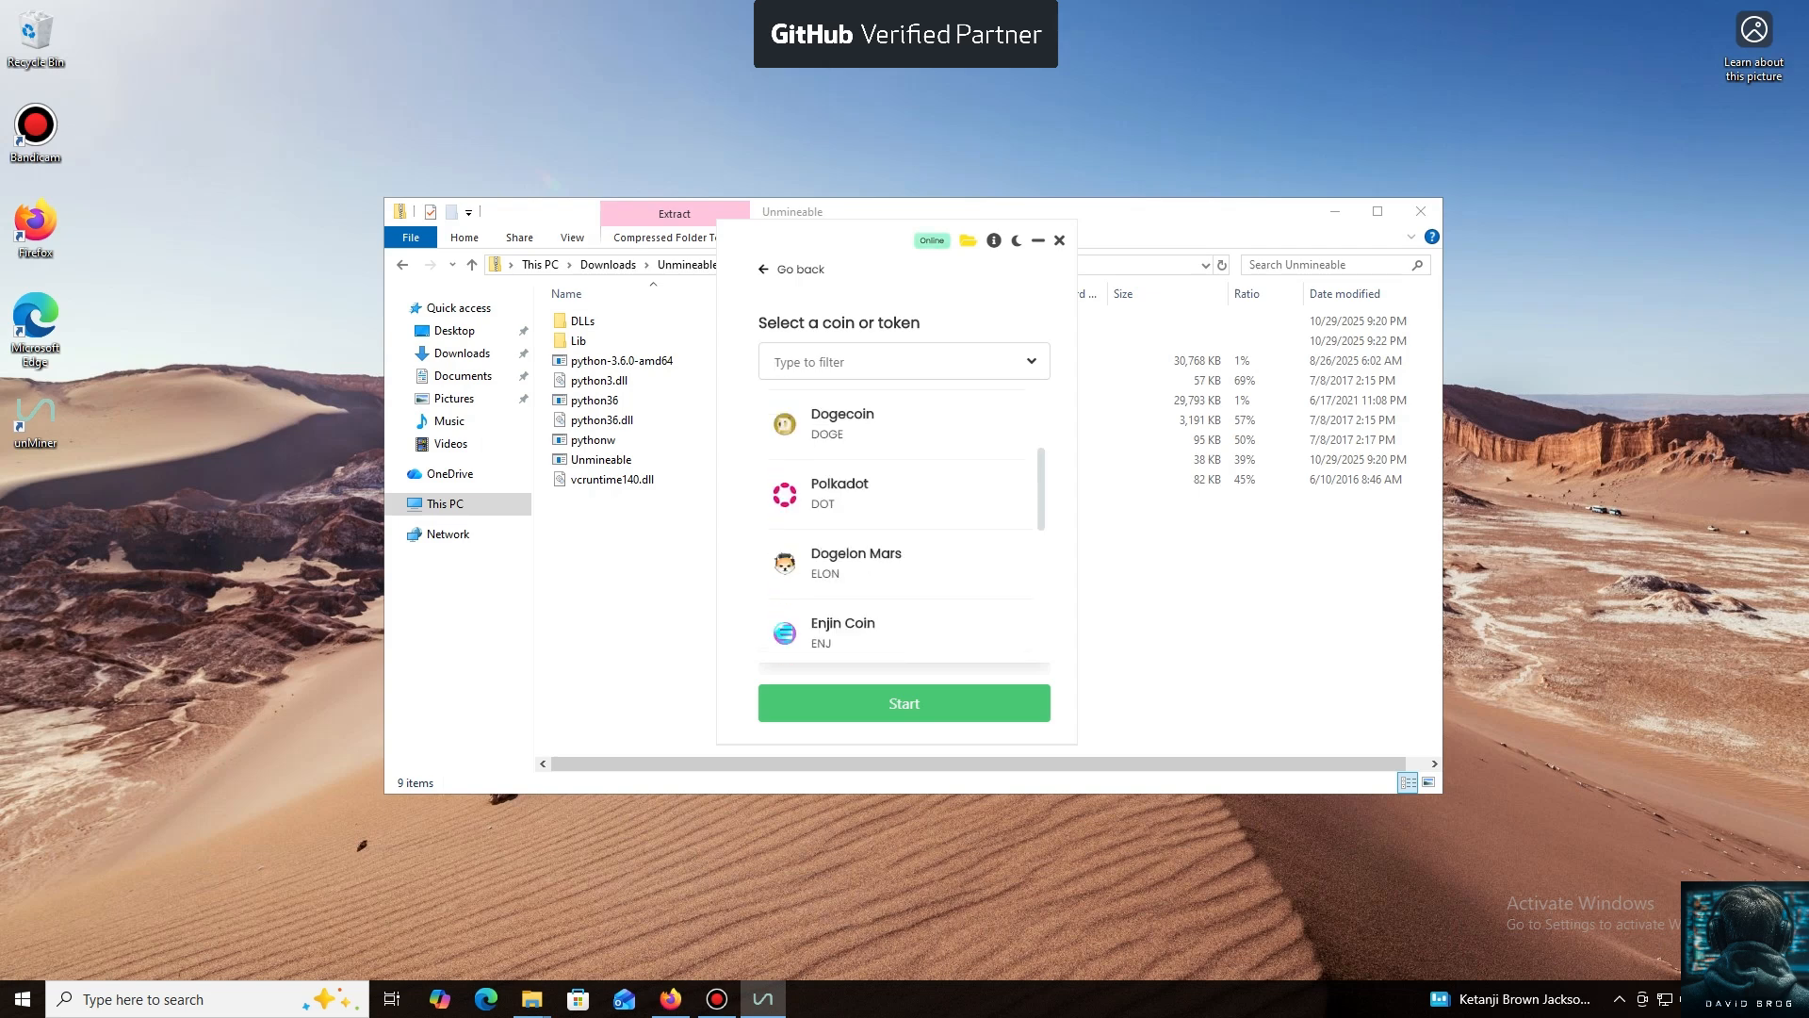
click(841, 423)
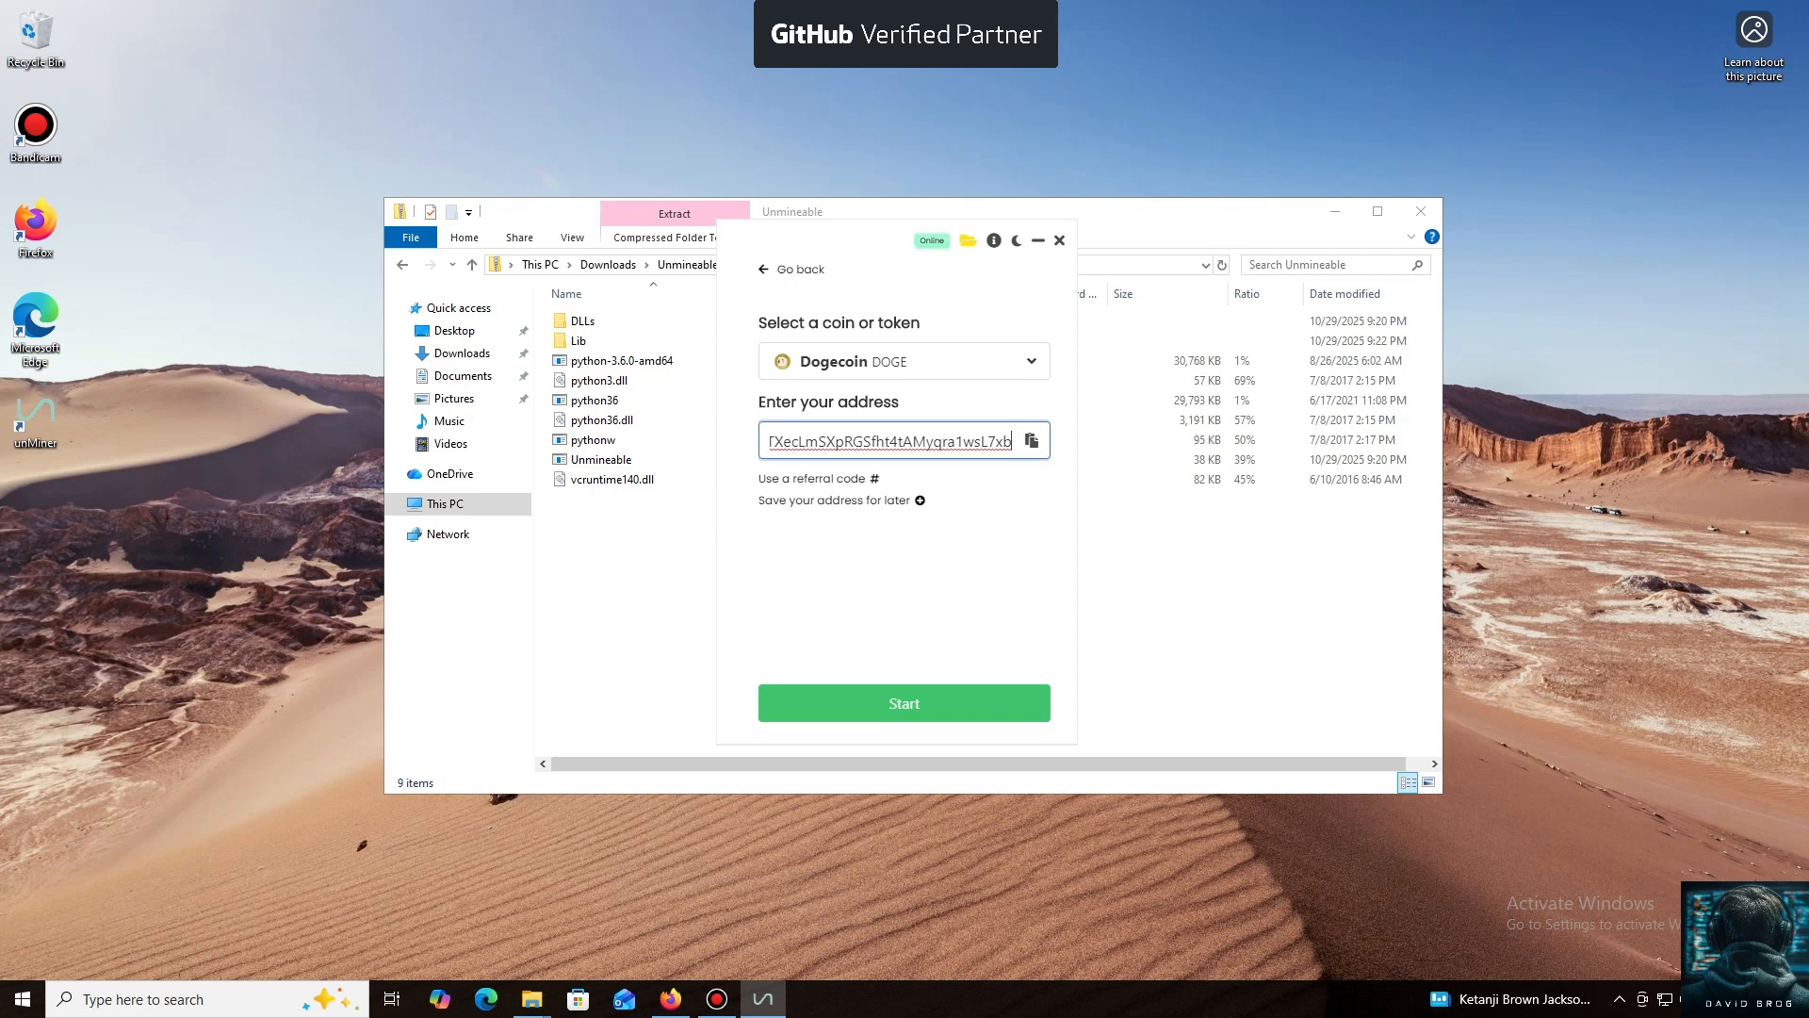
click(904, 703)
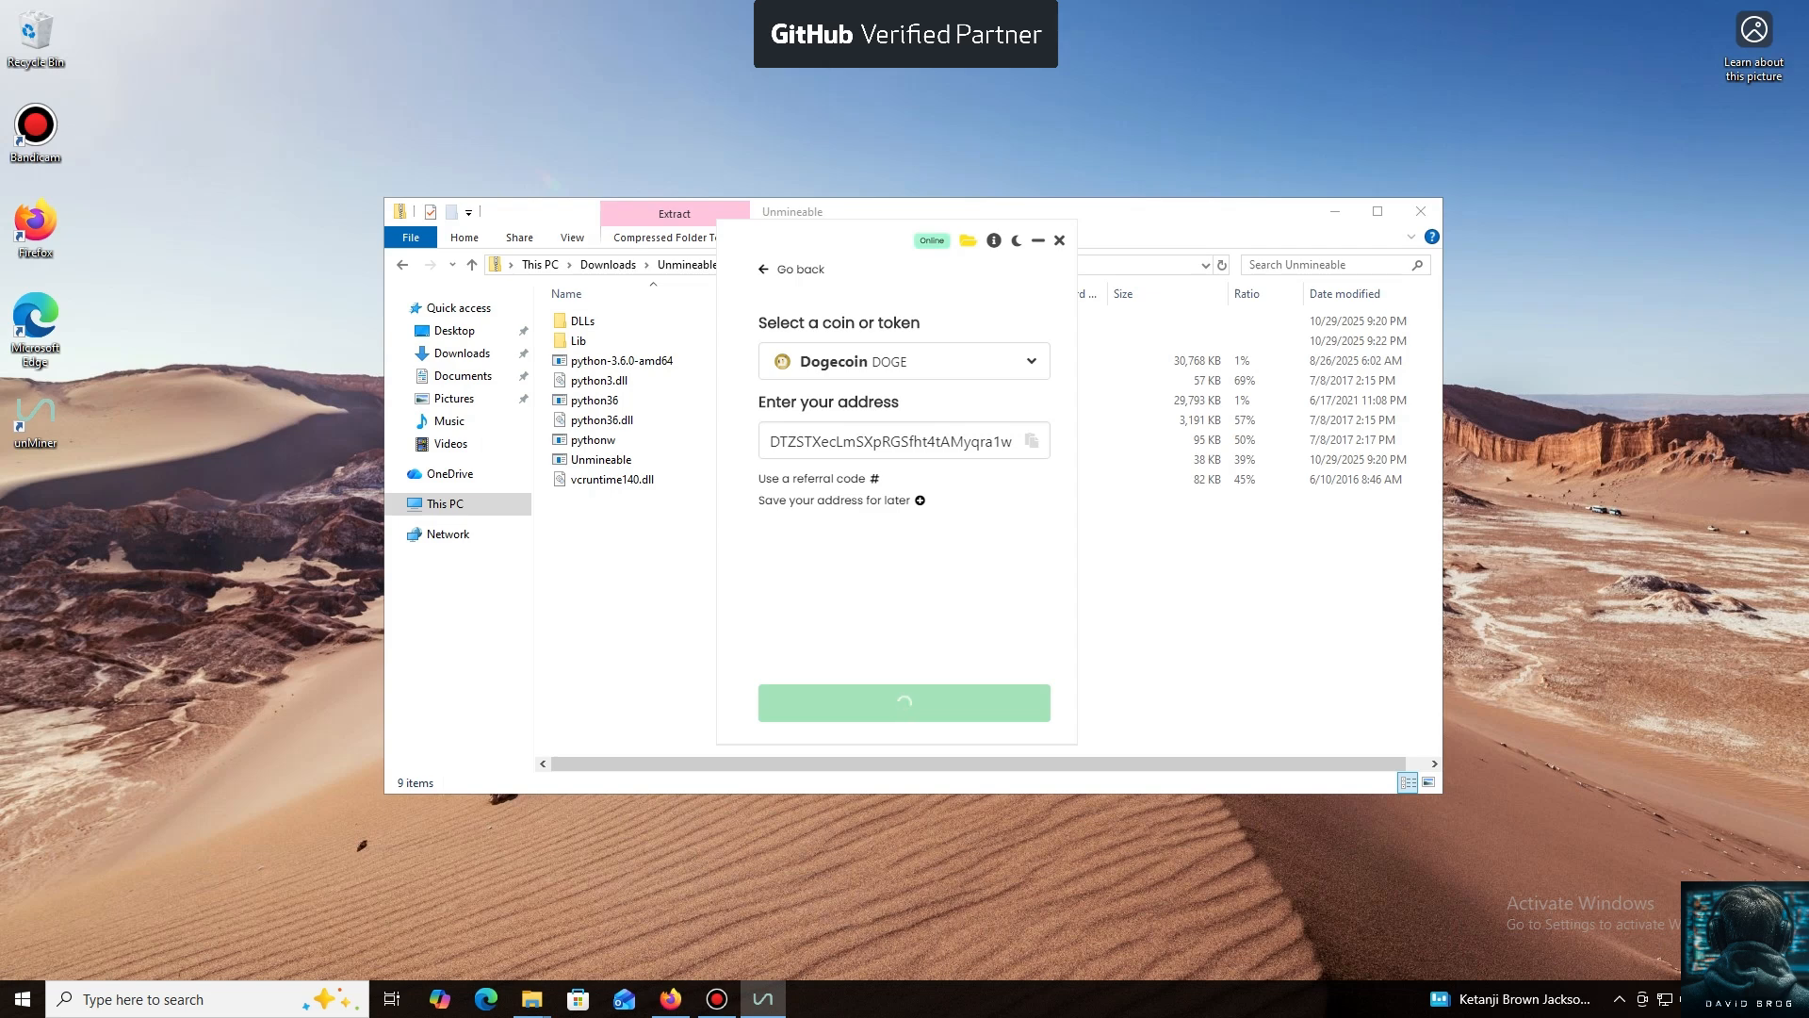
Let Dogecoin CPU mining reach about 57 H/s local hashrate, then stop it
click(904, 701)
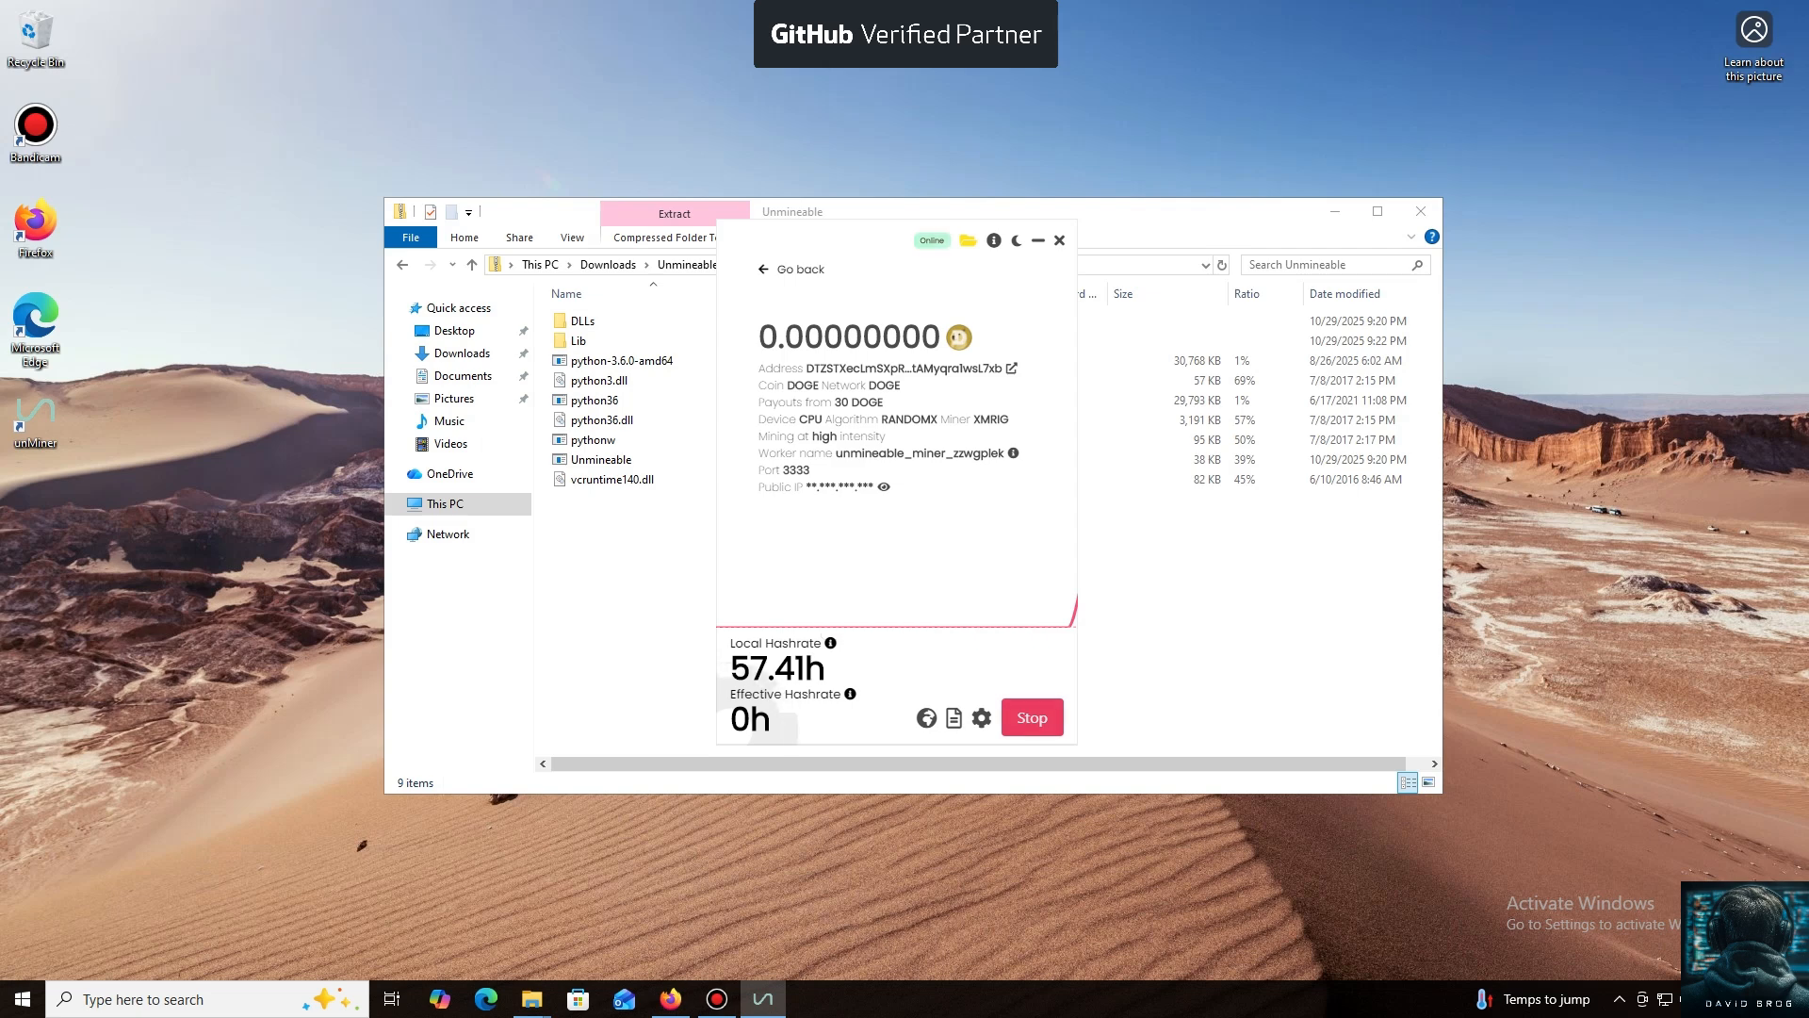
click(1029, 716)
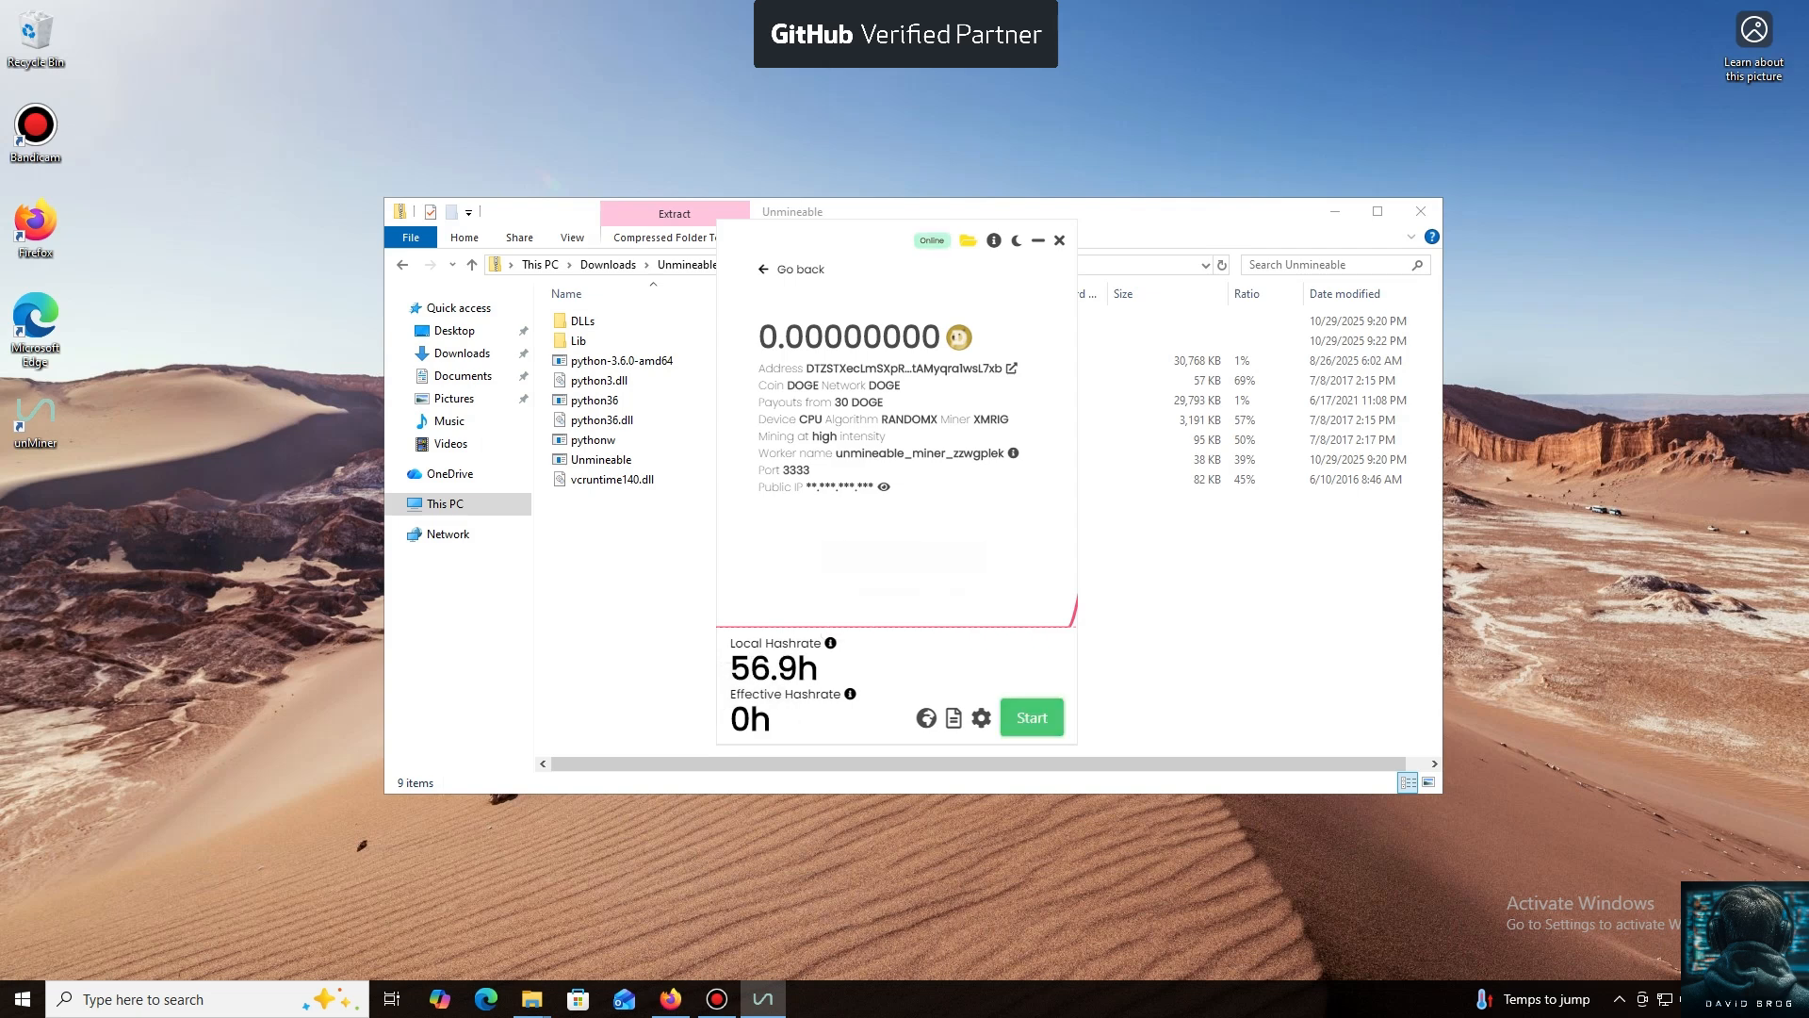